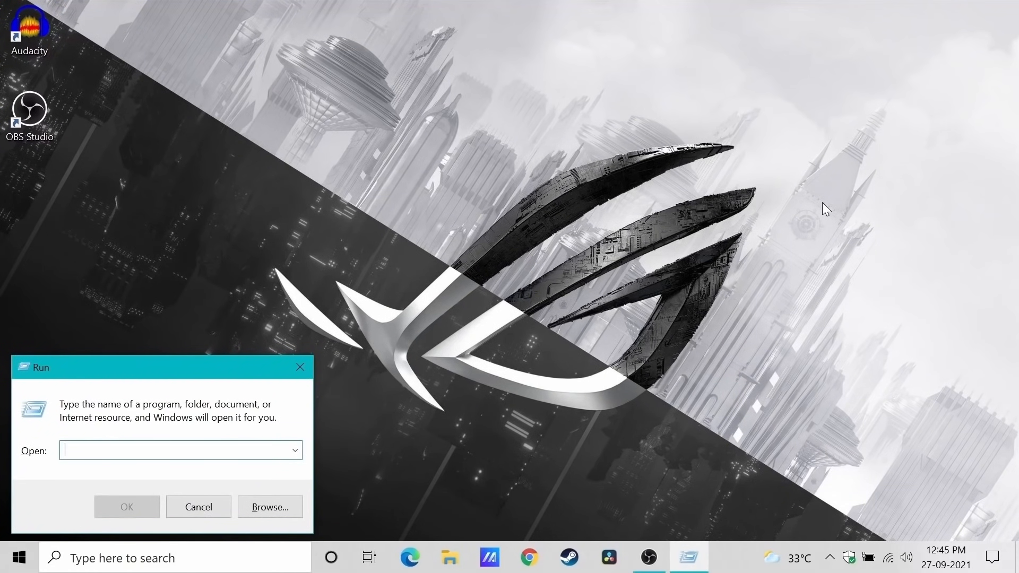
# Launch System Information by running msinfo32 from the Run box.
pyautogui.write('msinfo32')
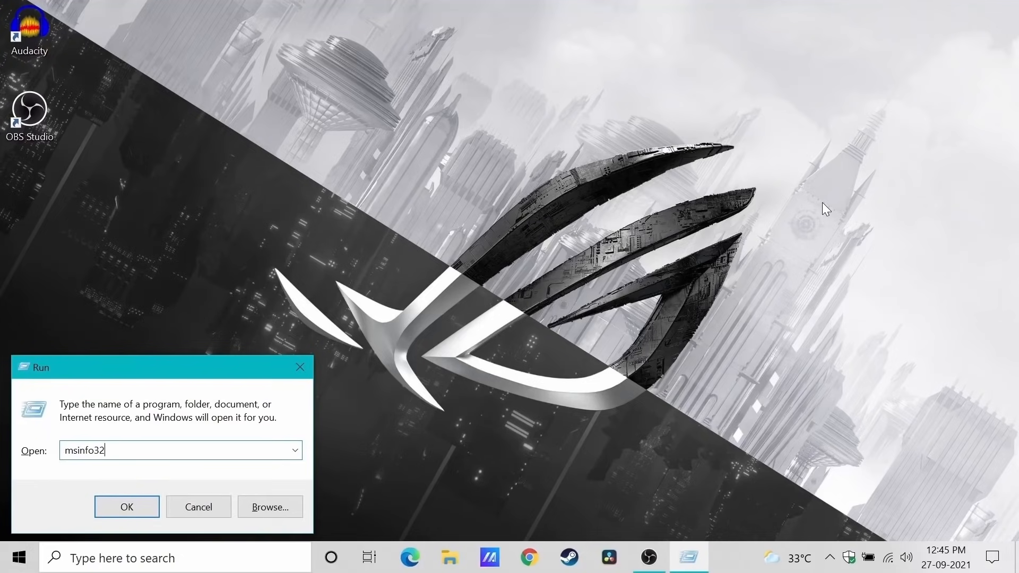
pyautogui.click(126, 507)
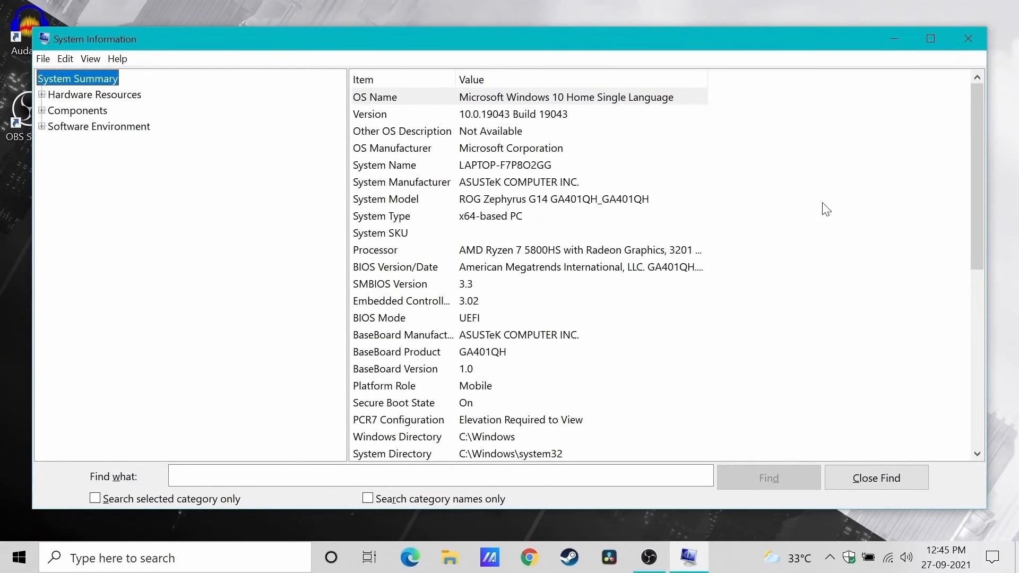
pyautogui.moveTo(832, 193)
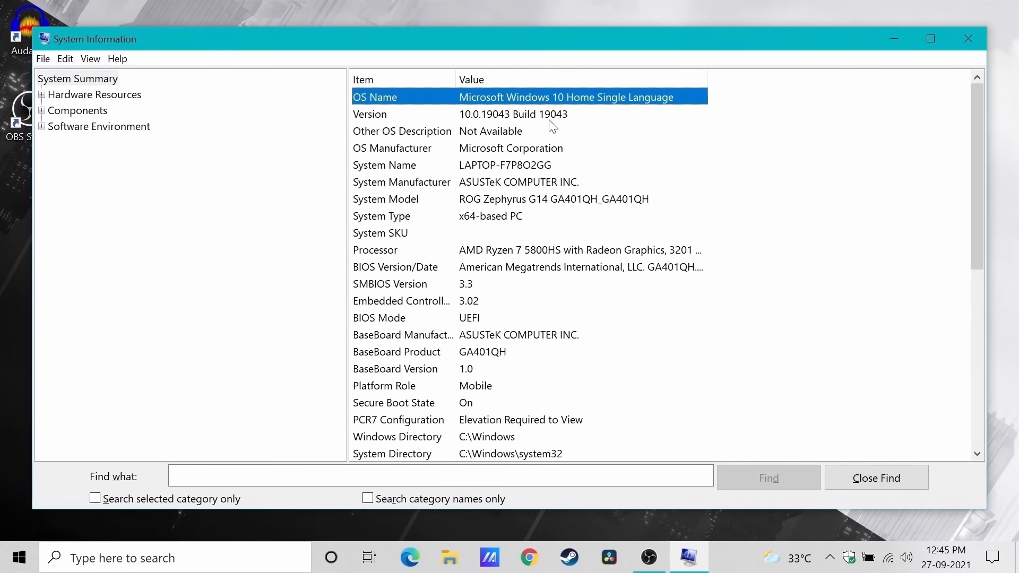
pyautogui.moveTo(585, 164)
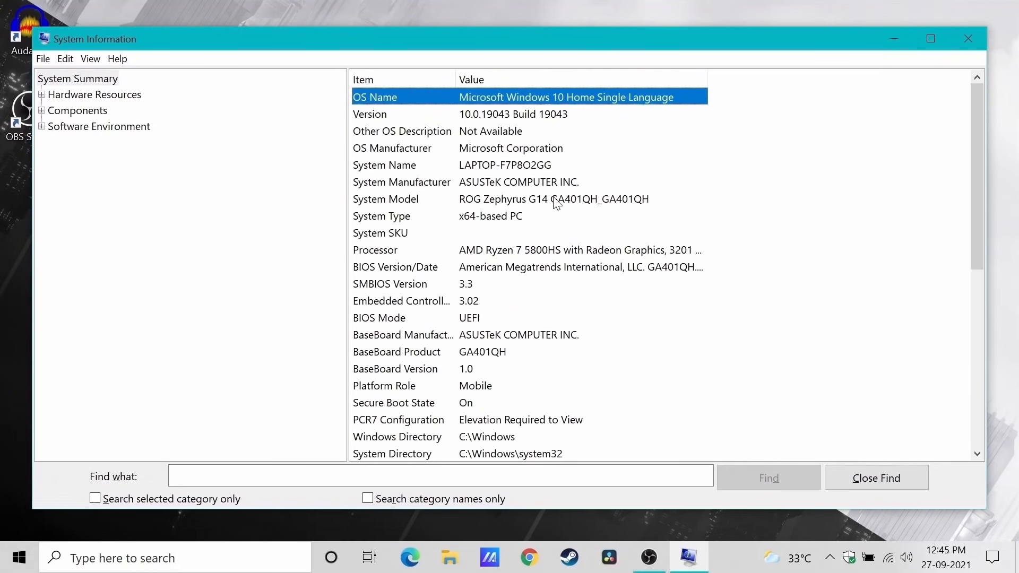
# Review the Processor, BaseBoard Product and 8 GB Installed Physical Memory entries.
pyautogui.click(553, 199)
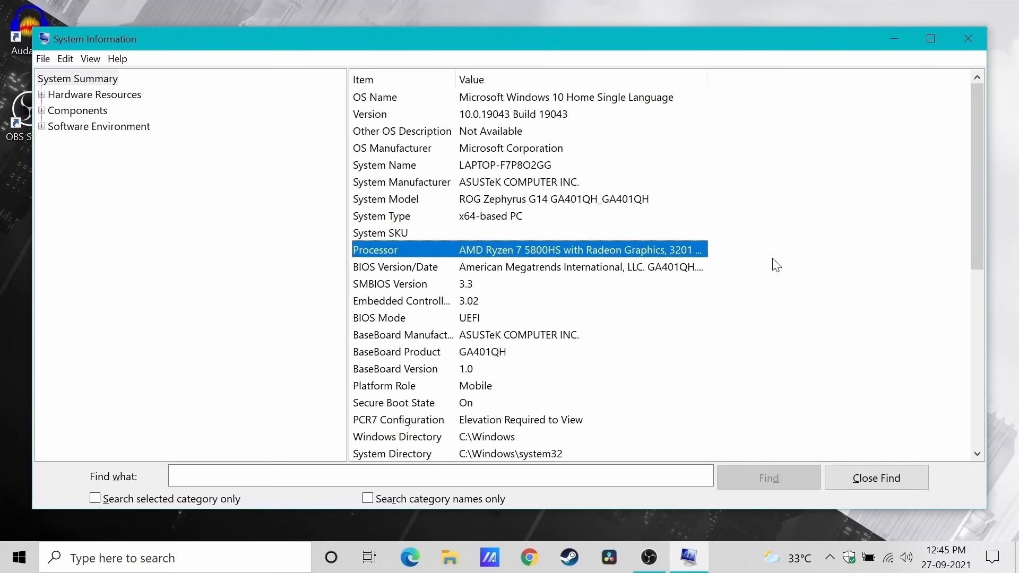
pyautogui.moveTo(780, 261)
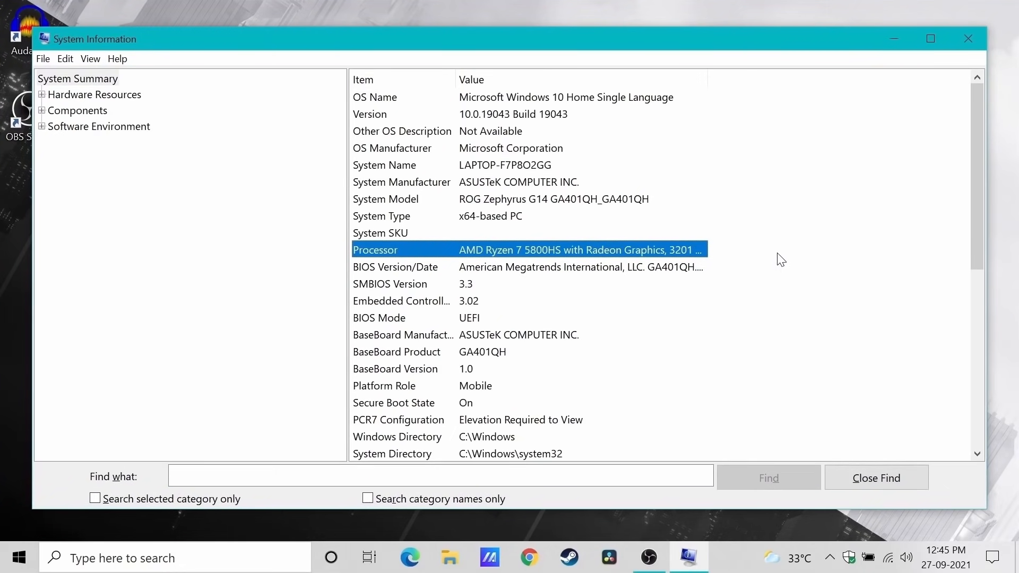
pyautogui.scroll(-3)
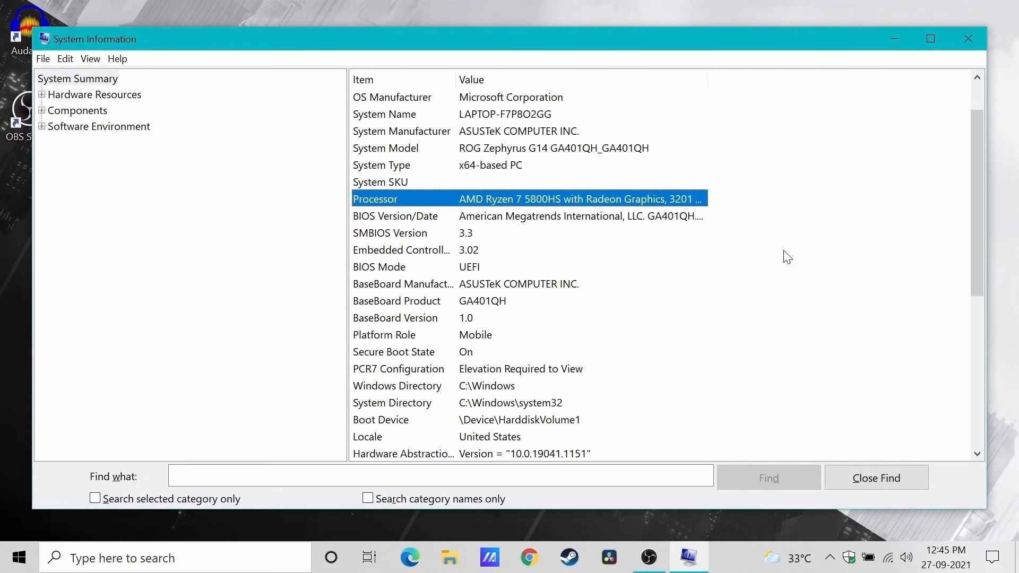
pyautogui.scroll(-3)
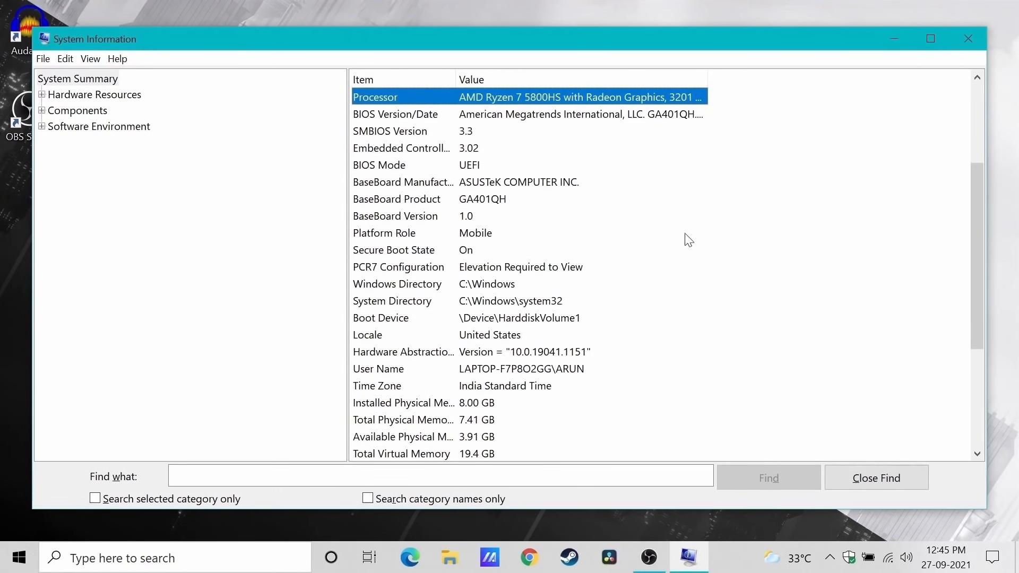
pyautogui.click(396, 199)
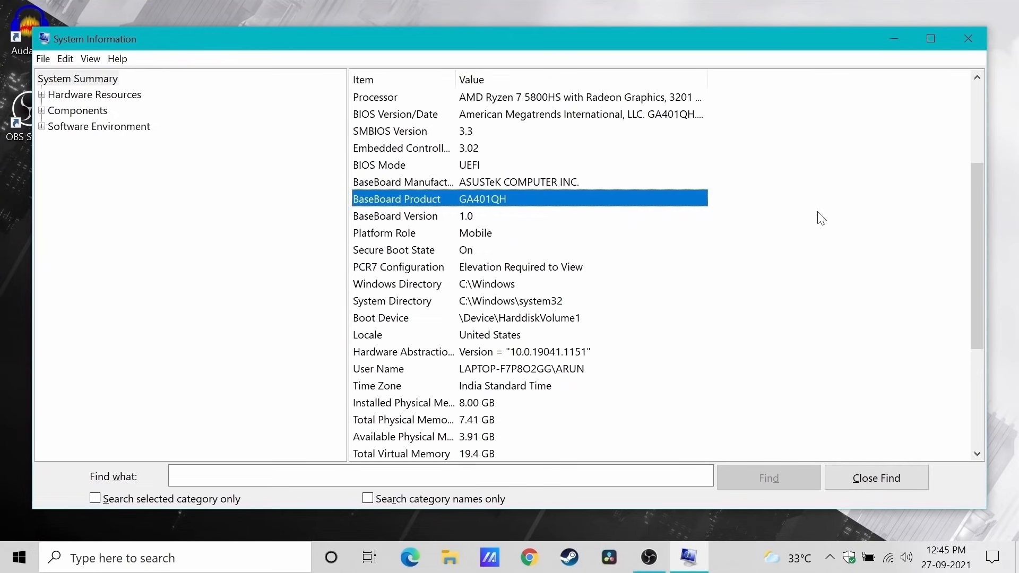
pyautogui.scroll(-3)
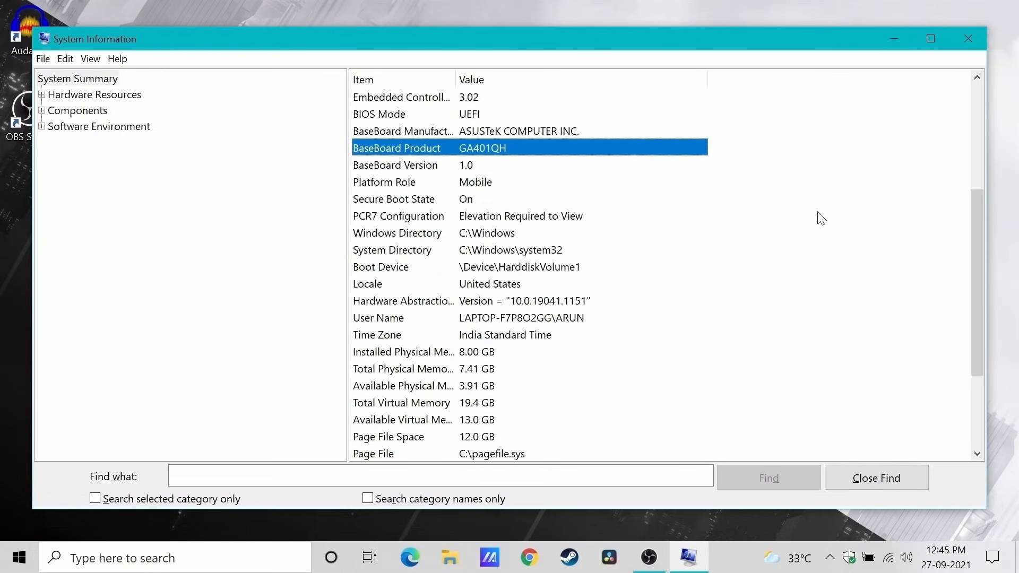
pyautogui.moveTo(860, 208)
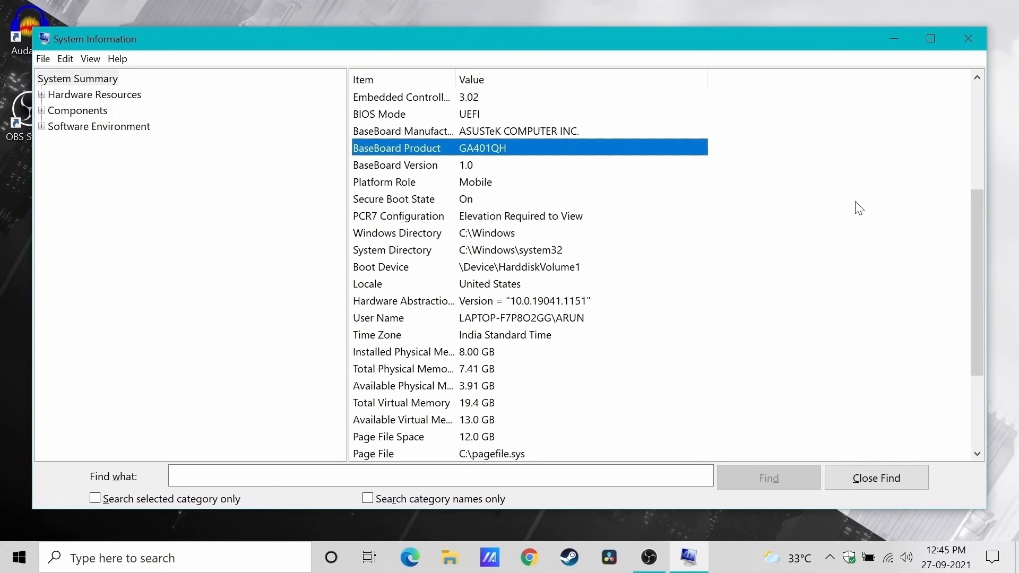
pyautogui.scroll(-3)
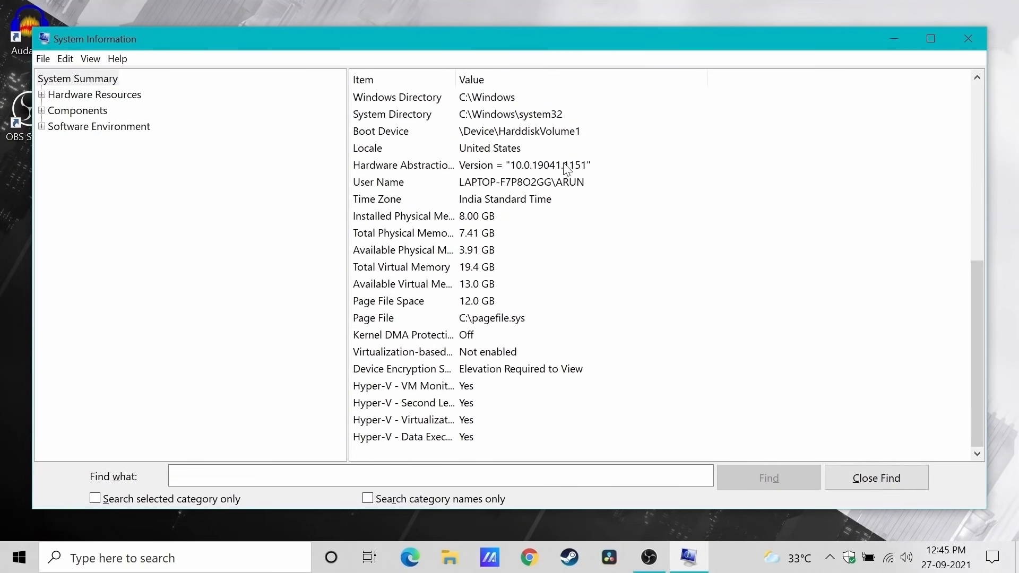
pyautogui.click(403, 216)
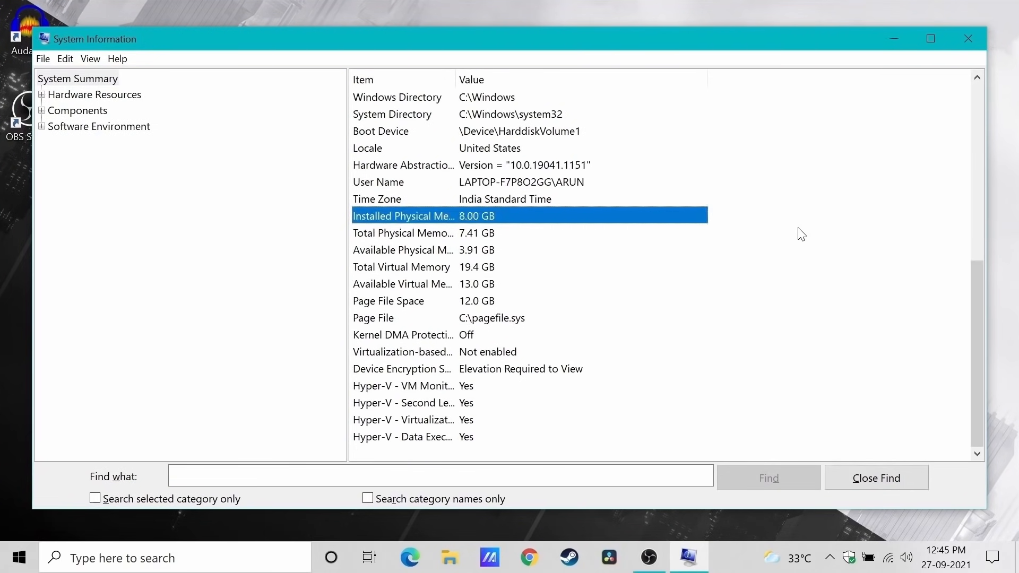
pyautogui.moveTo(806, 226)
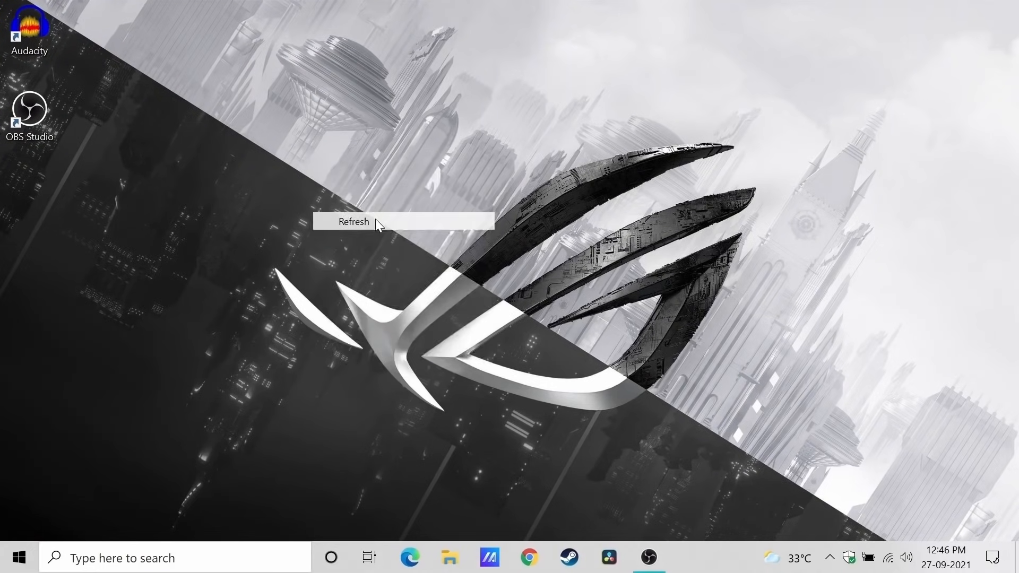
# Return to the desktop and open Windows Settings from the Start menu.
pyautogui.click(353, 221)
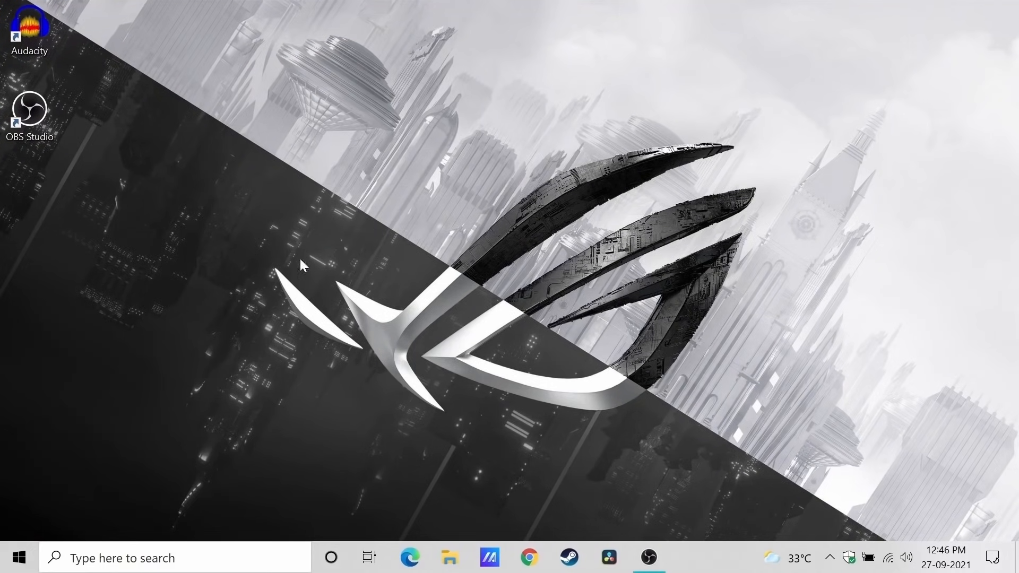
pyautogui.click(18, 558)
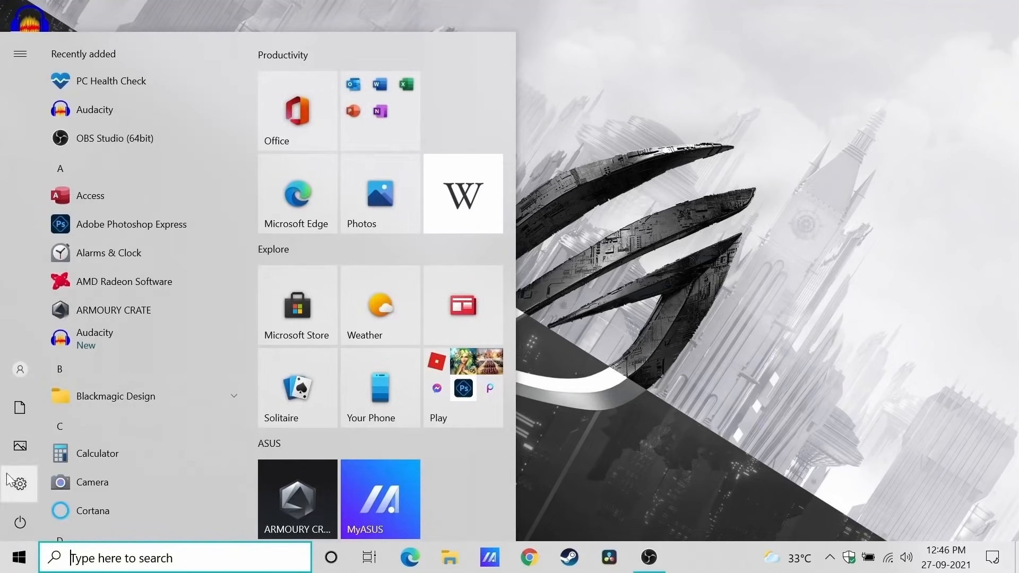
pyautogui.click(19, 483)
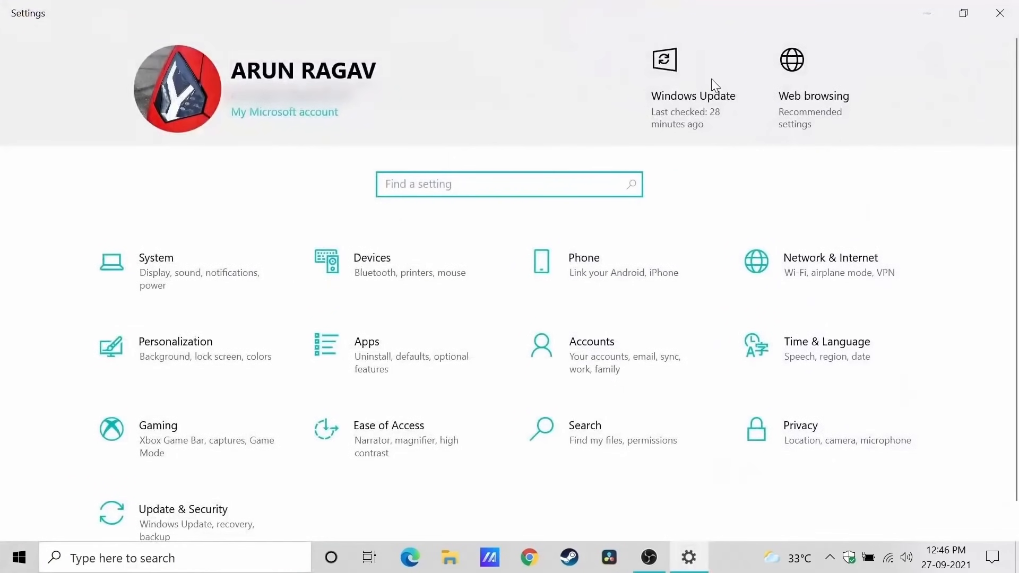
pyautogui.moveTo(695, 108)
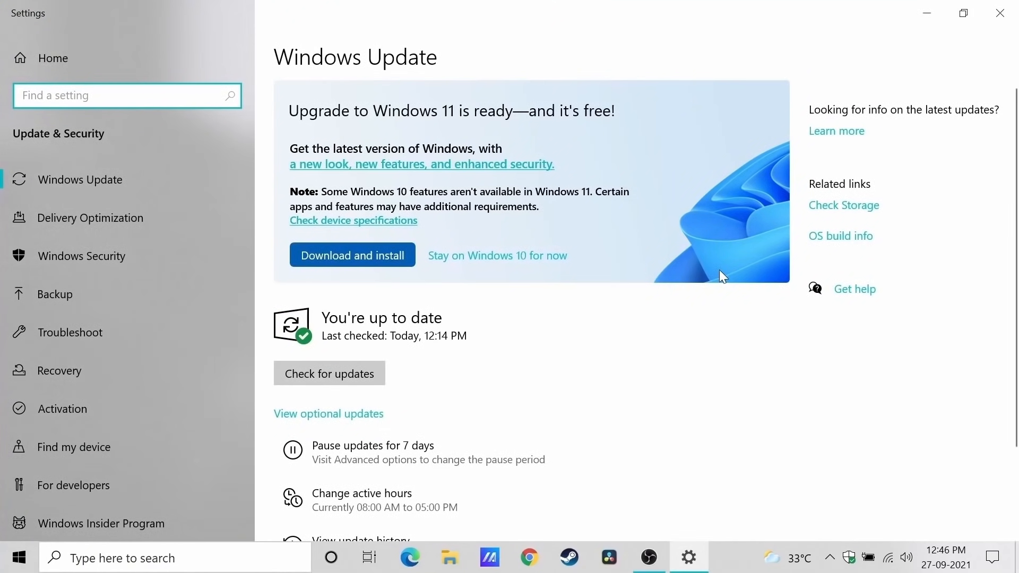
pyautogui.moveTo(702, 269)
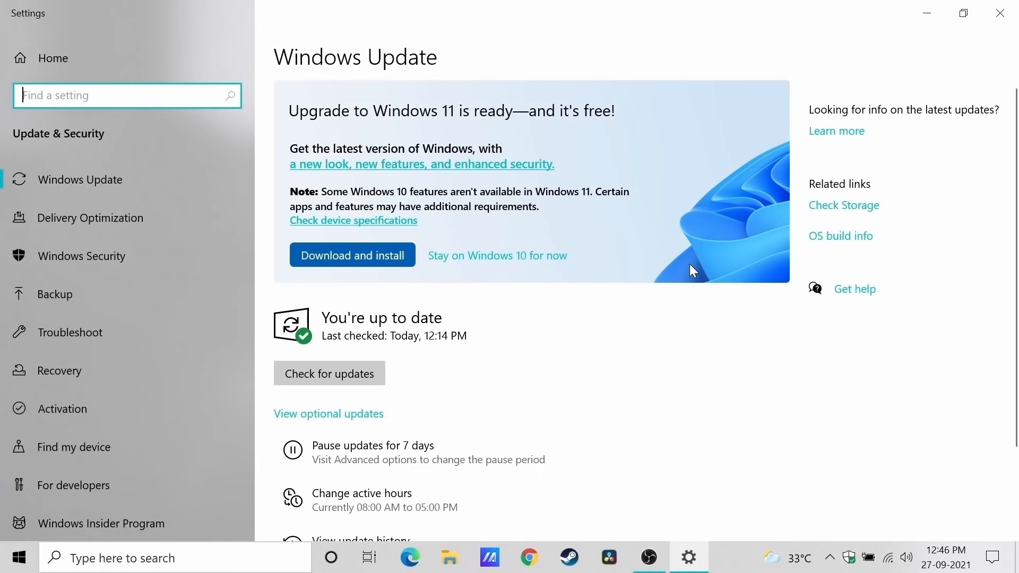
pyautogui.moveTo(650, 265)
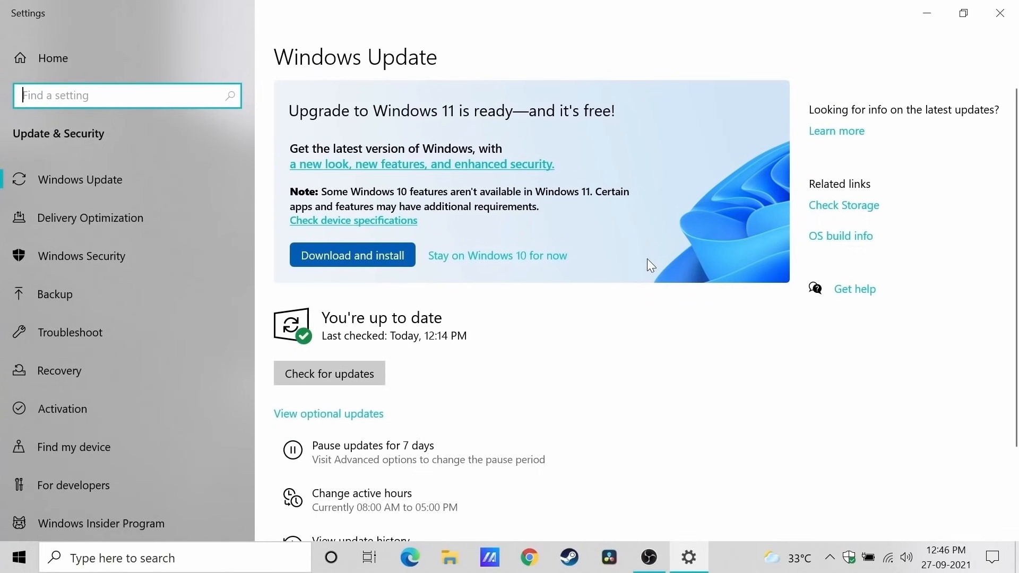
# Follow the 'a new look, new features, and enhanced security' link on Windows Update.
pyautogui.click(421, 164)
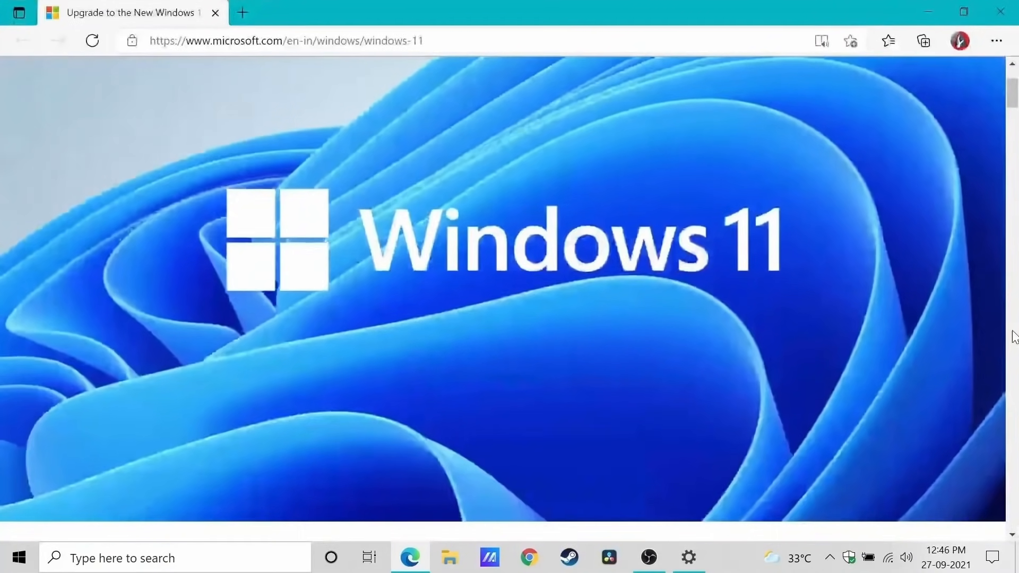
# Read the Windows 11 page down to Minimum system requirements and open device specifications.
pyautogui.scroll(-3)
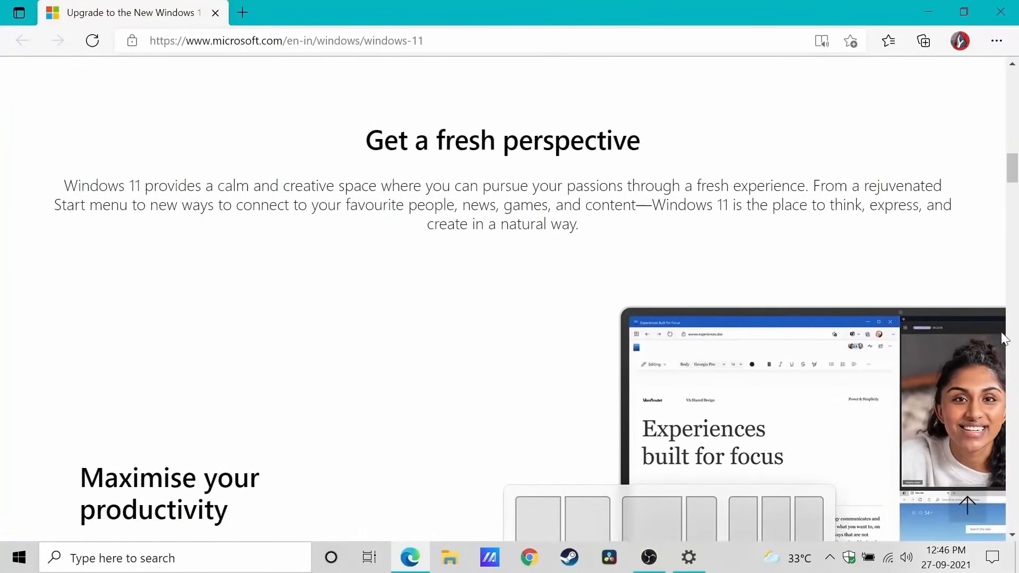
pyautogui.scroll(-3)
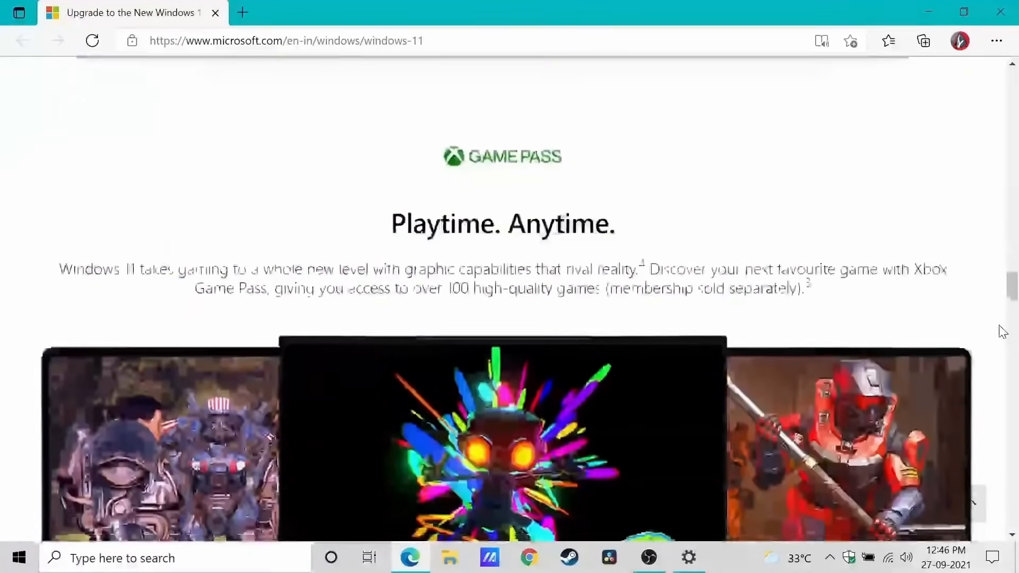
pyautogui.scroll(-3)
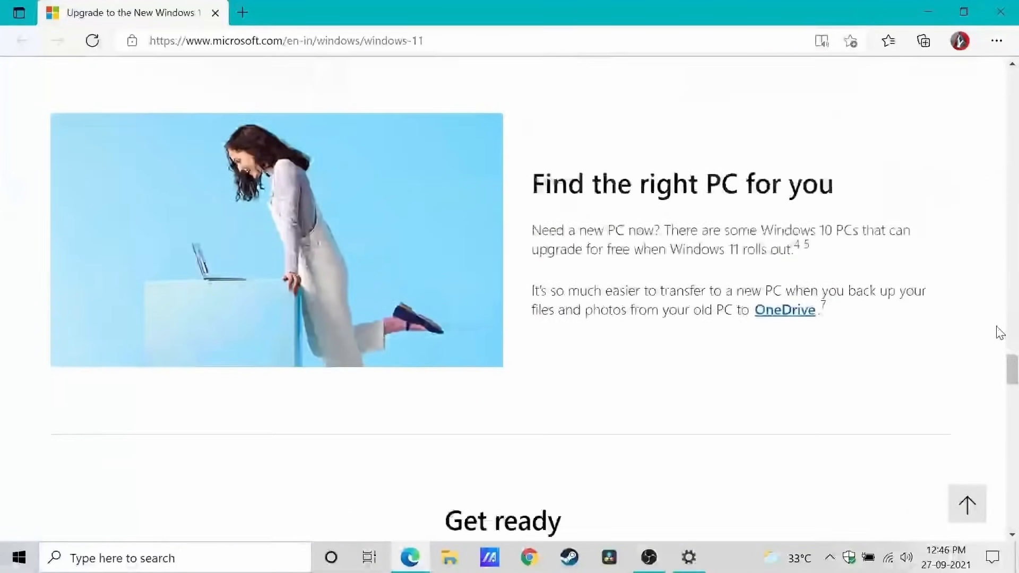
pyautogui.scroll(-3)
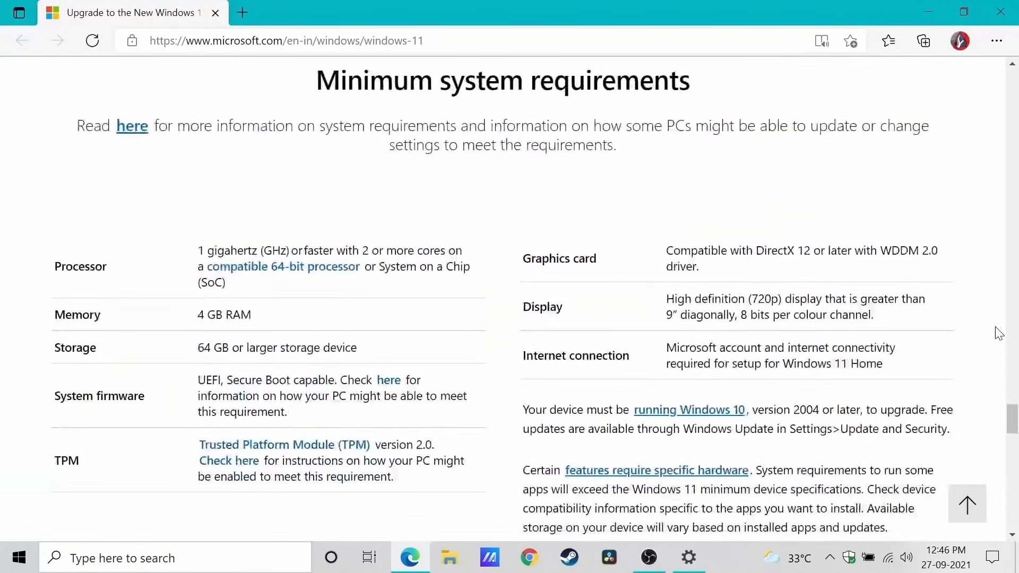
pyautogui.scroll(-3)
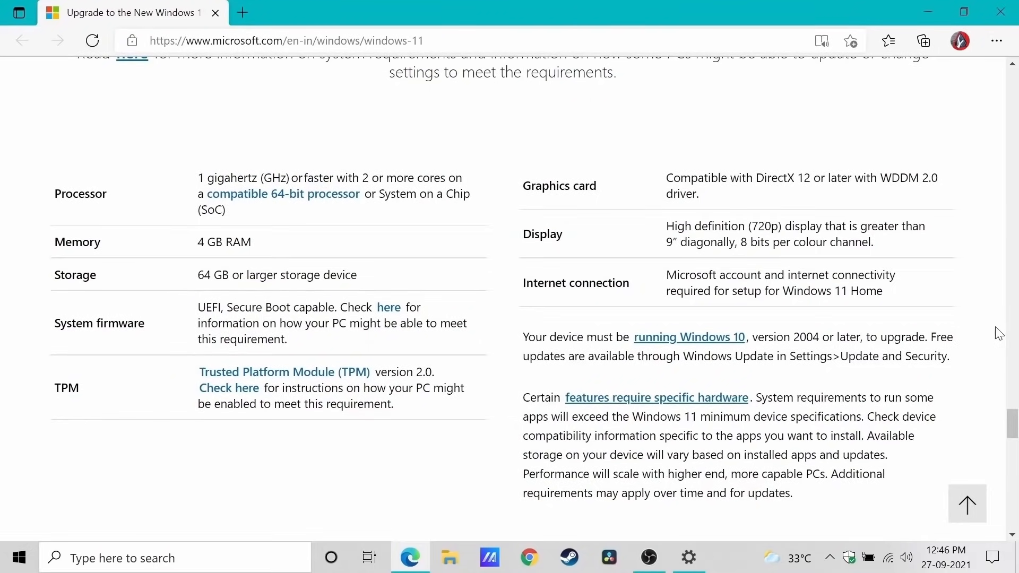
pyautogui.scroll(-3)
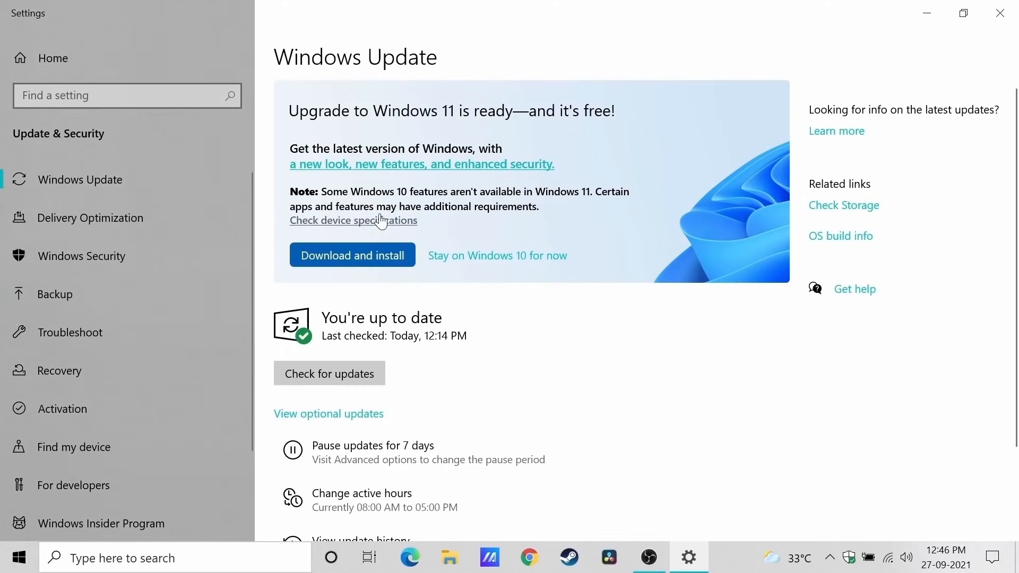
pyautogui.click(353, 220)
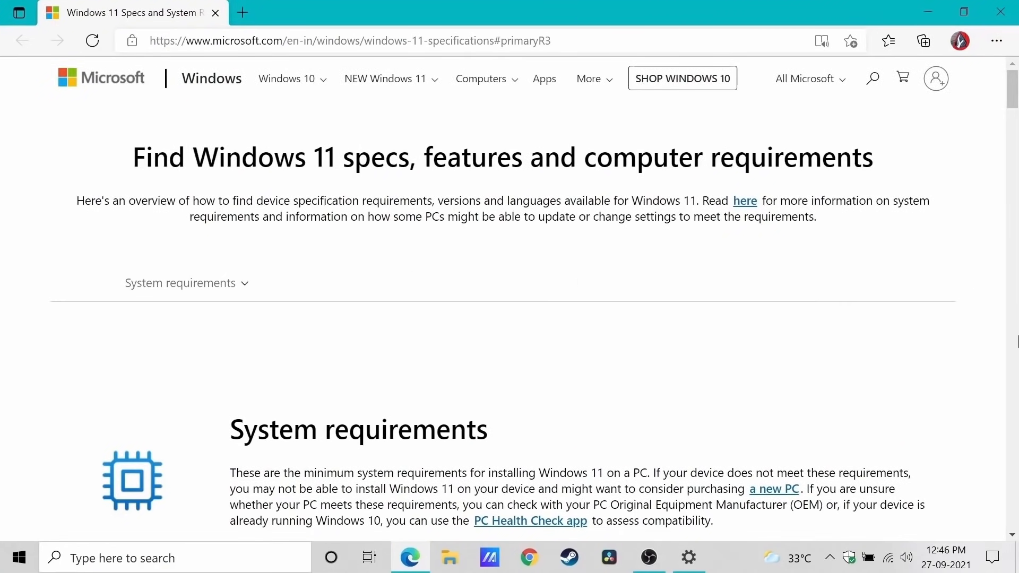
# Scroll past the System requirements table and Feature-specific requirements to feature deprecations.
pyautogui.scroll(-3)
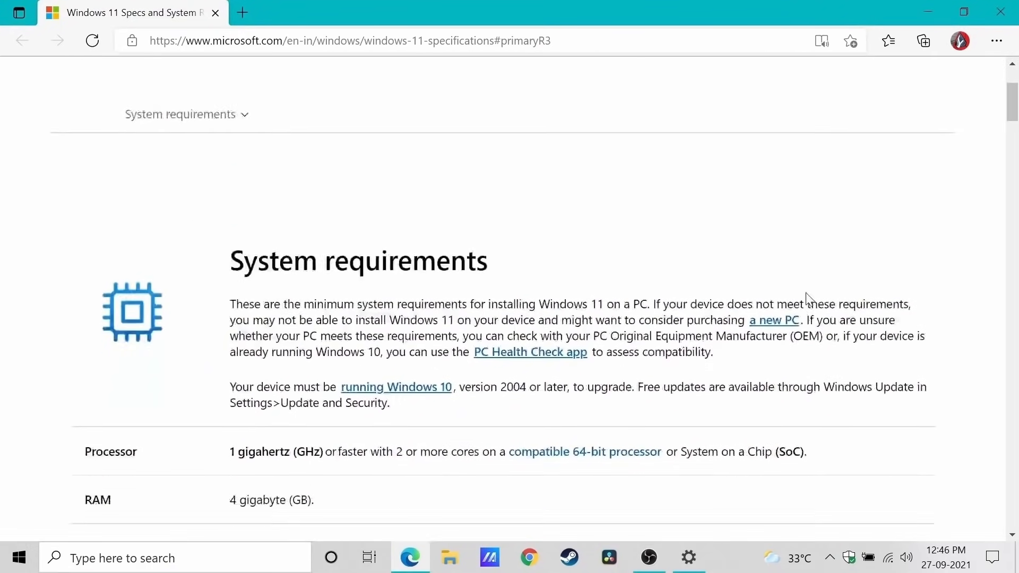
pyautogui.scroll(-3)
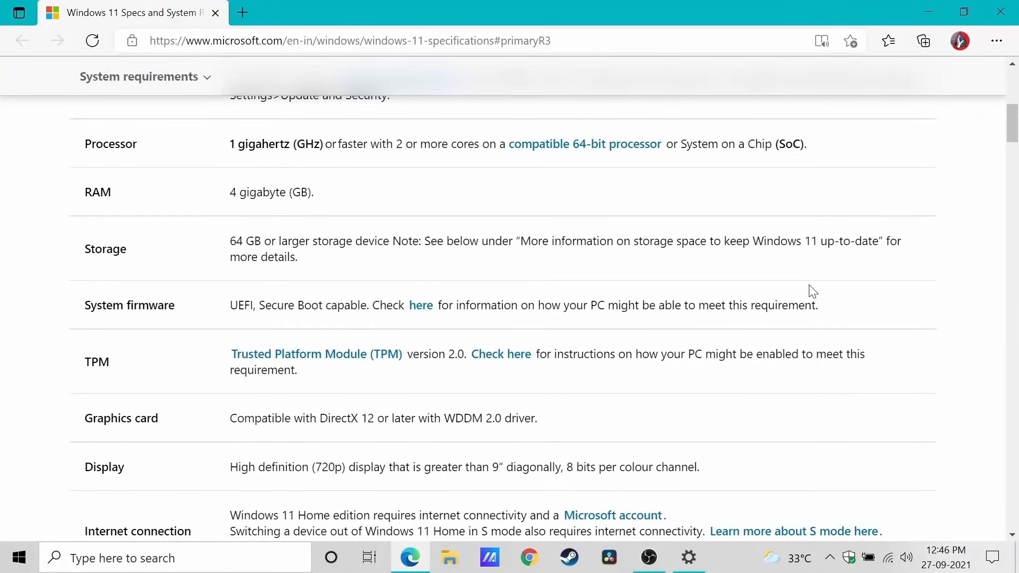
pyautogui.scroll(-3)
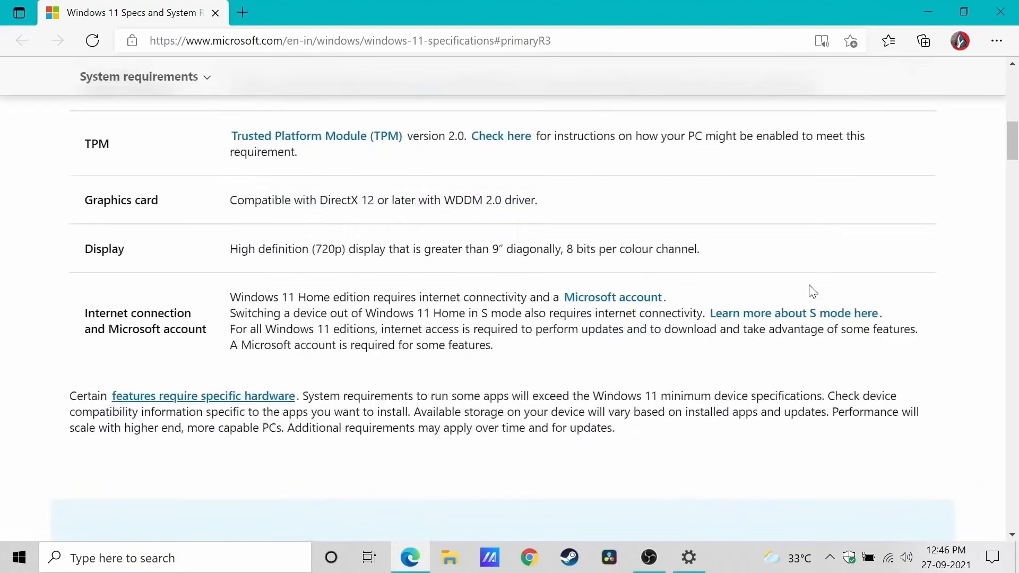
pyautogui.click(203, 396)
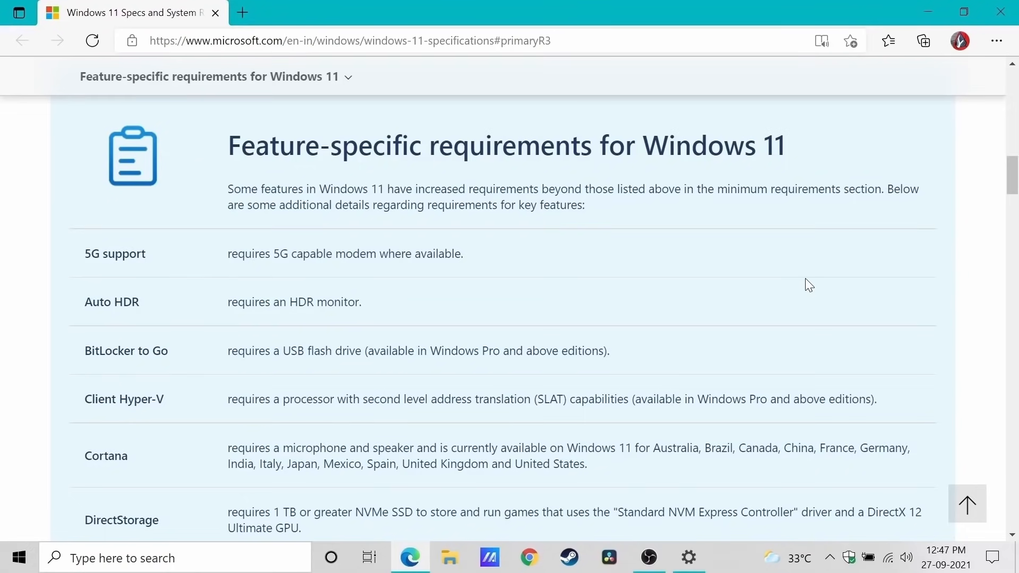
pyautogui.moveTo(810, 278)
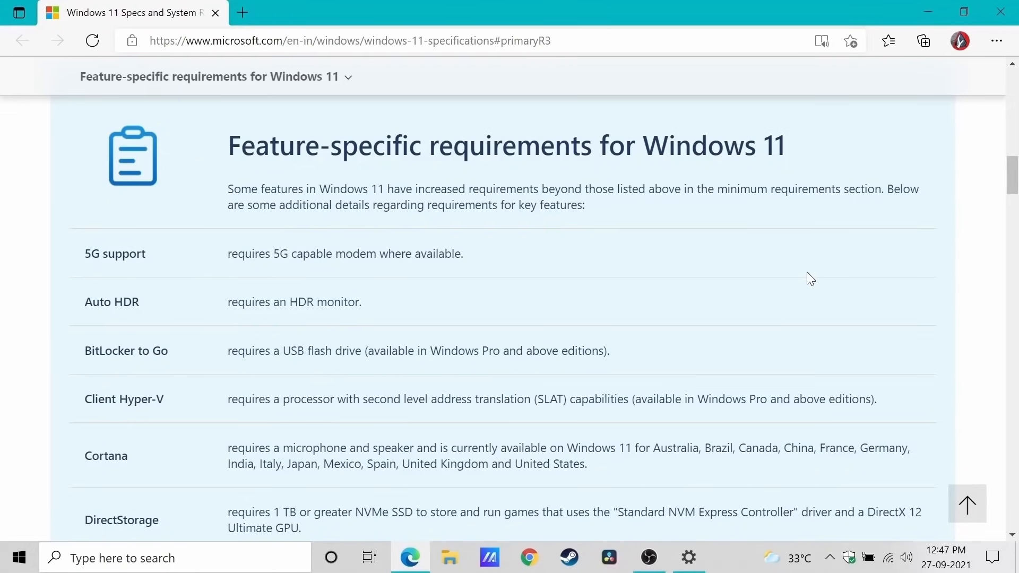
pyautogui.scroll(-3)
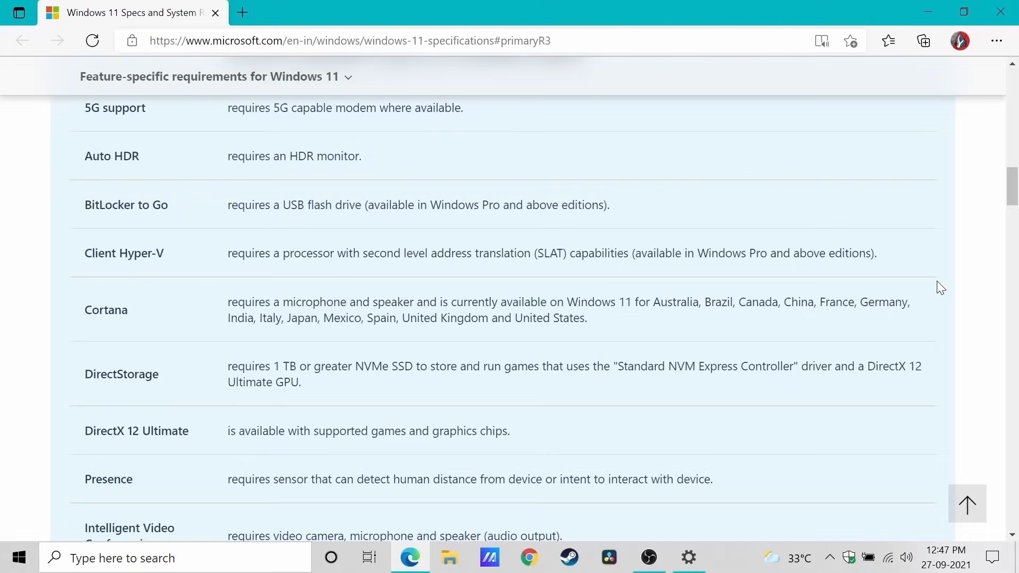
pyautogui.scroll(-3)
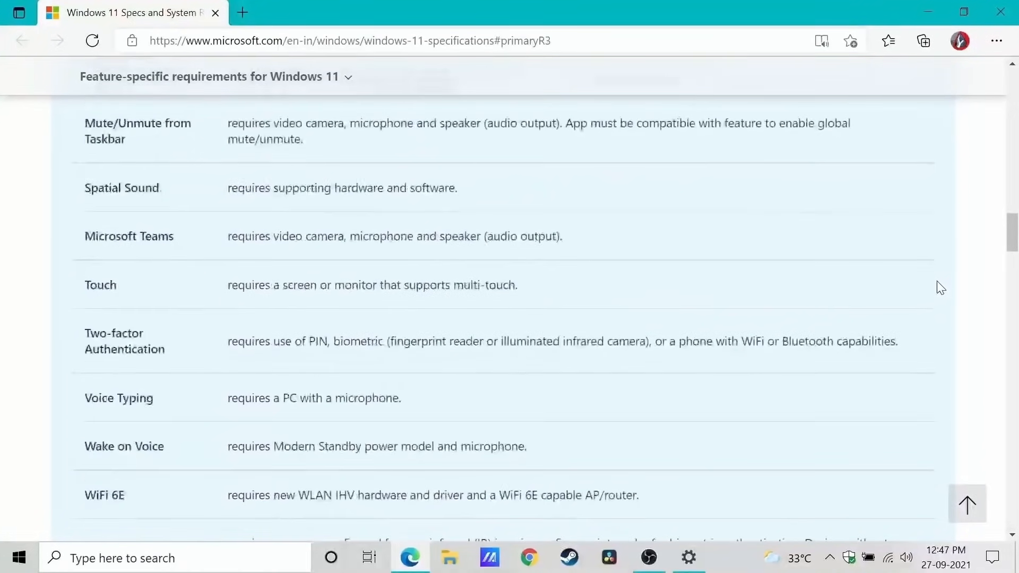
pyautogui.scroll(-3)
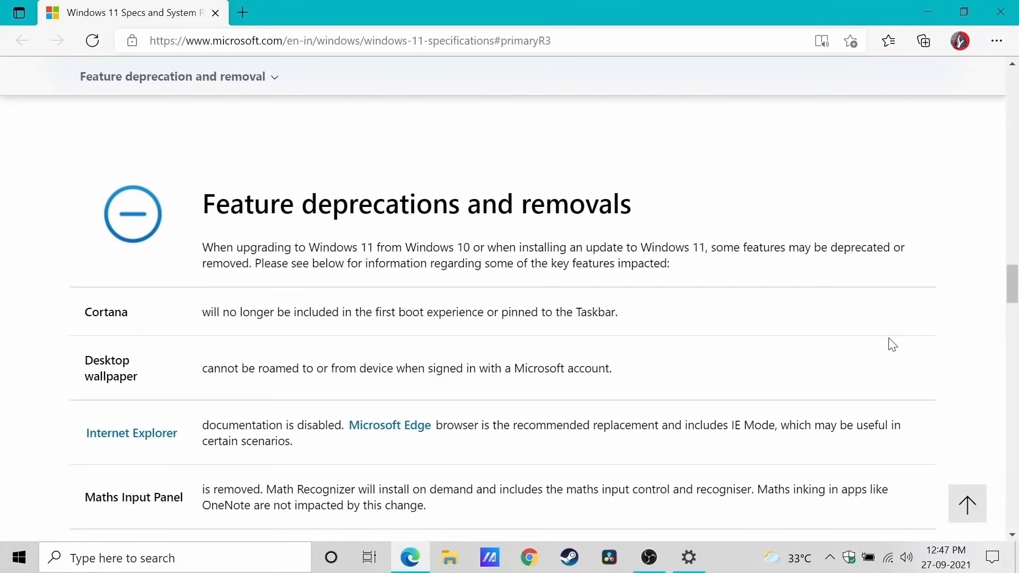
# Highlight, then clear, the Cortana, Microsoft Edge replacement and IE Mode removal notes.
pyautogui.scroll(-3)
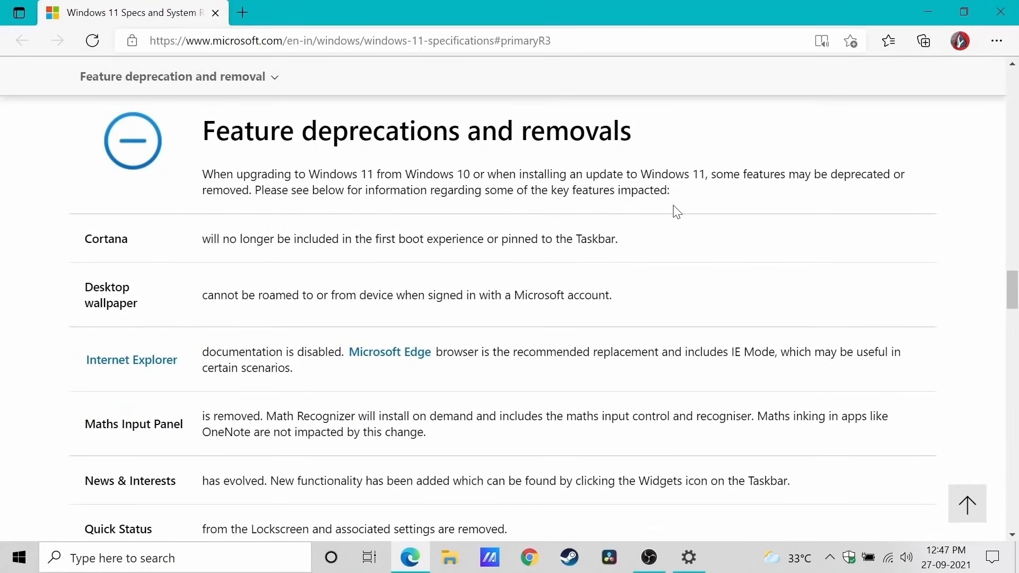
pyautogui.moveTo(106, 231)
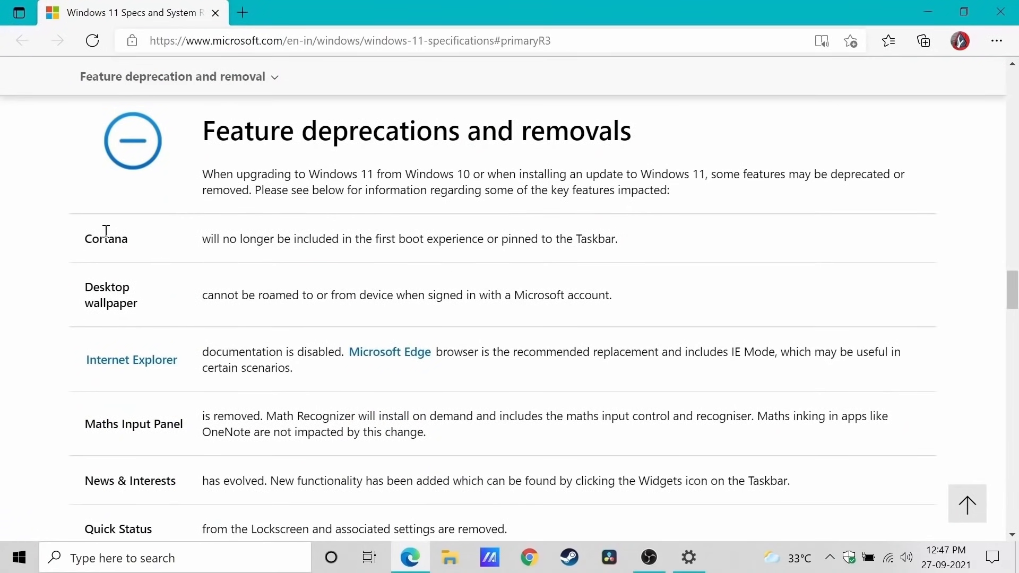
pyautogui.moveTo(203, 238); pyautogui.dragTo(397, 238)
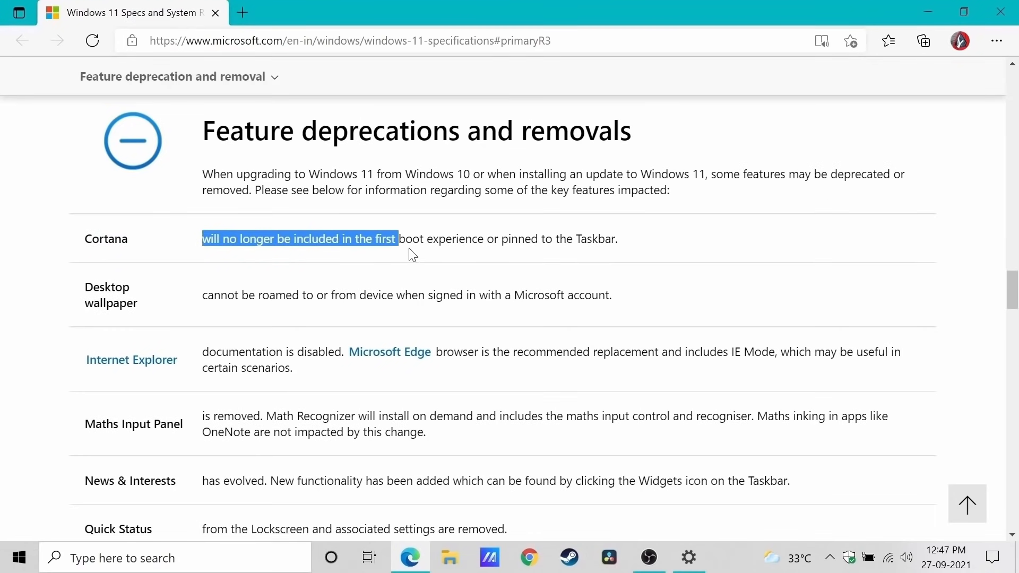
pyautogui.moveTo(397, 239); pyautogui.dragTo(618, 238)
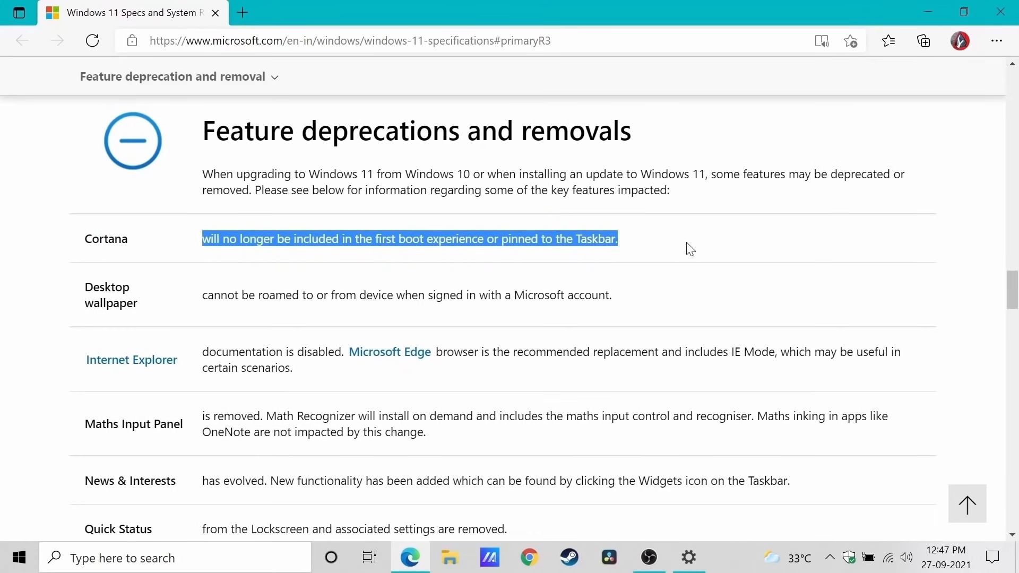
pyautogui.click(579, 256)
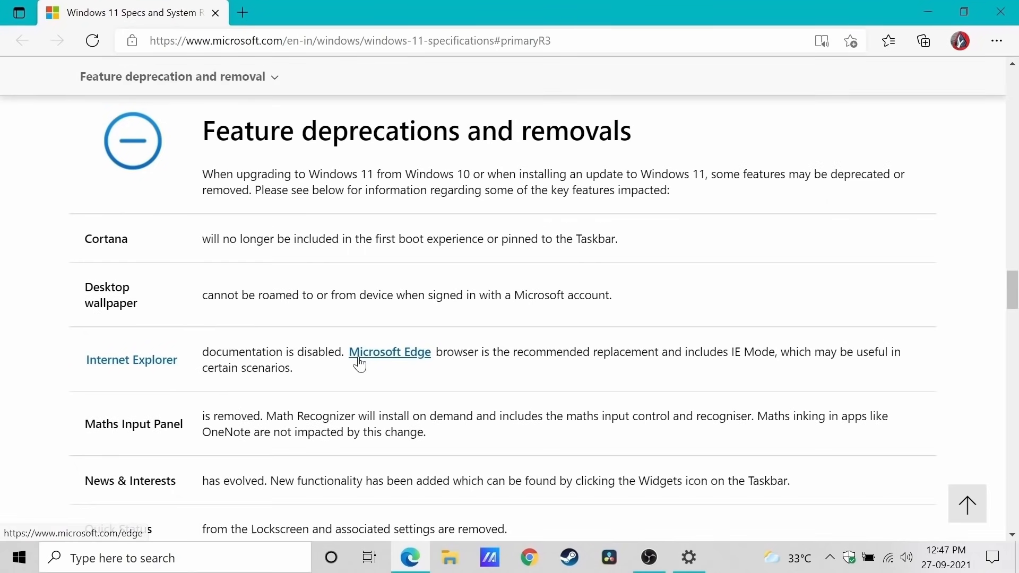
pyautogui.moveTo(348, 352); pyautogui.dragTo(455, 352)
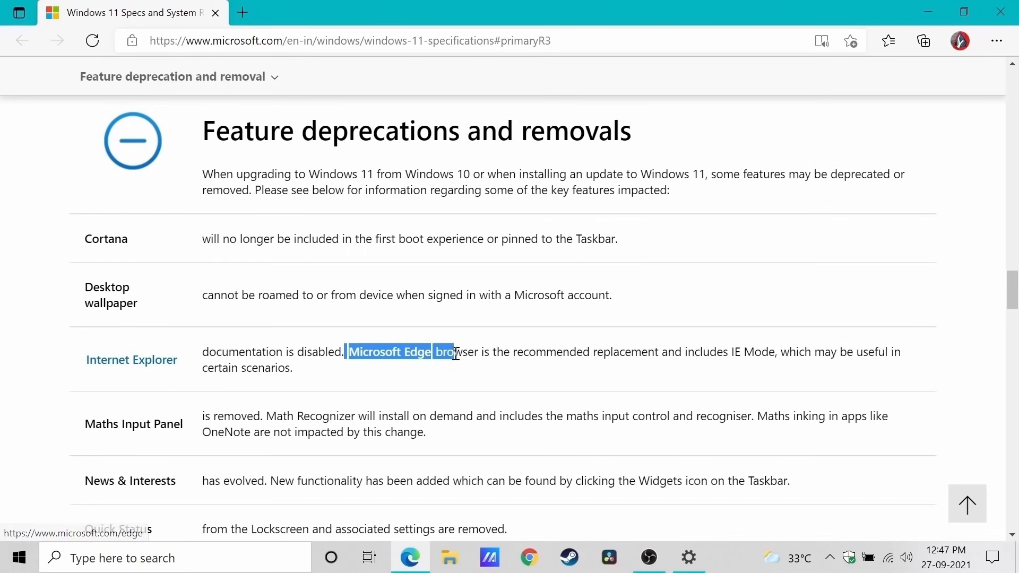
pyautogui.click(605, 353)
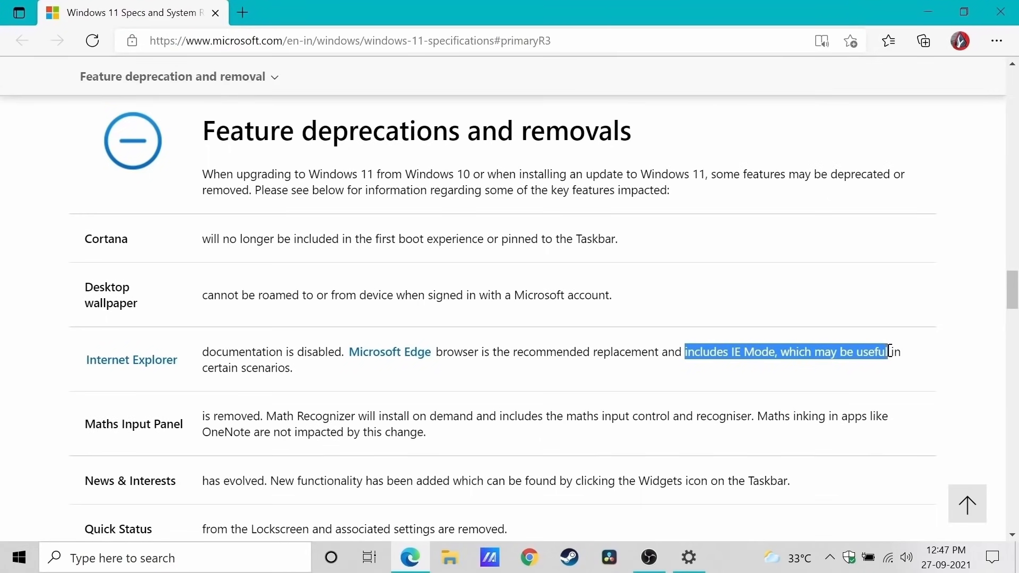
pyautogui.moveTo(891, 352); pyautogui.dragTo(292, 367)
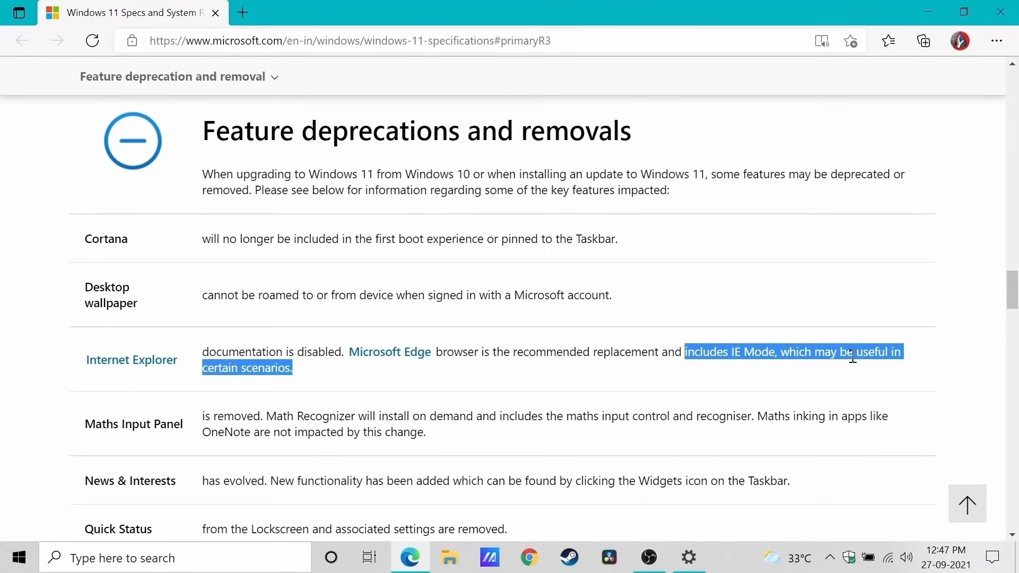
pyautogui.click(699, 370)
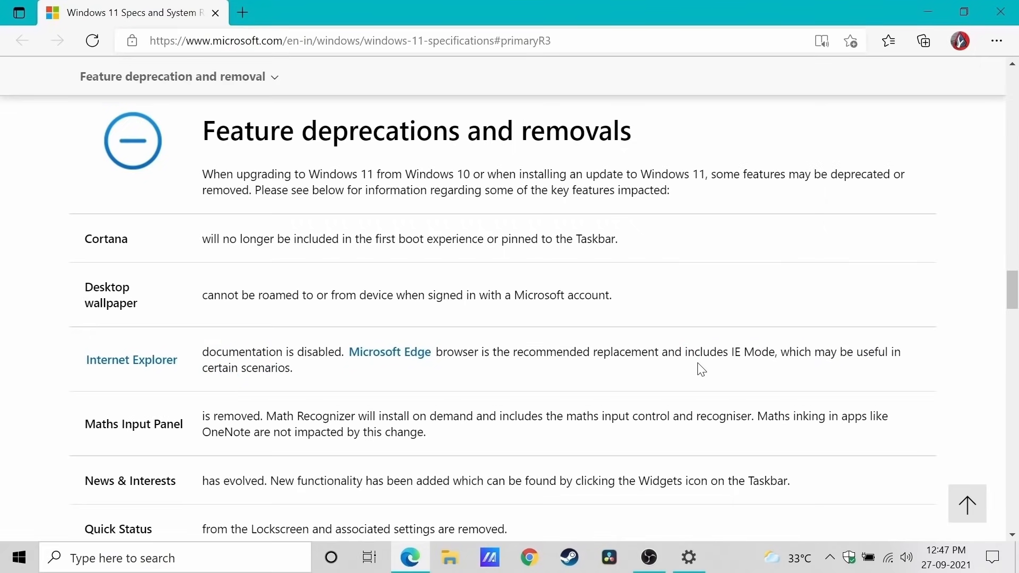
# Scroll the specifications page to the Check for compatibility section at its end.
pyautogui.scroll(-3)
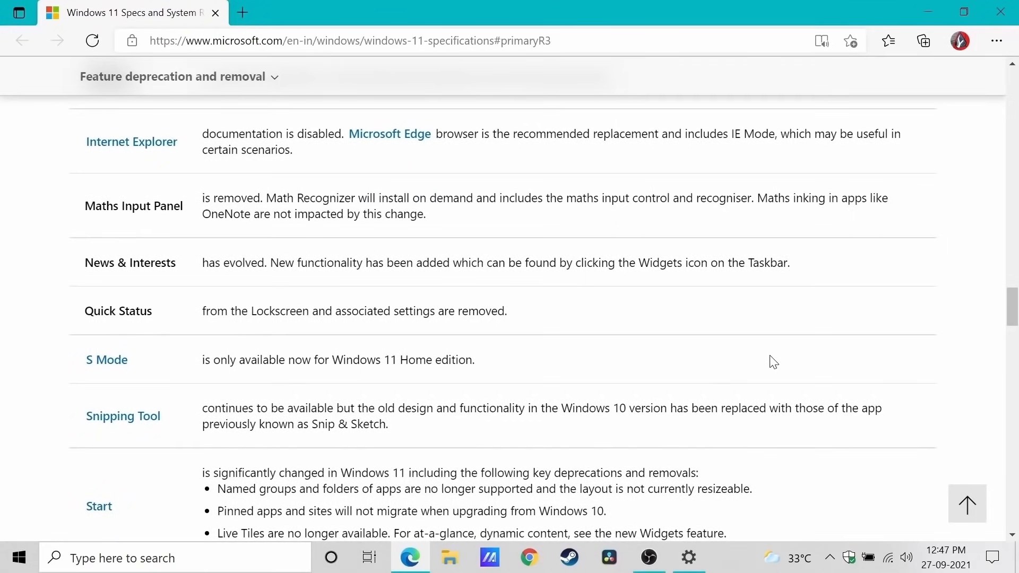
pyautogui.scroll(-3)
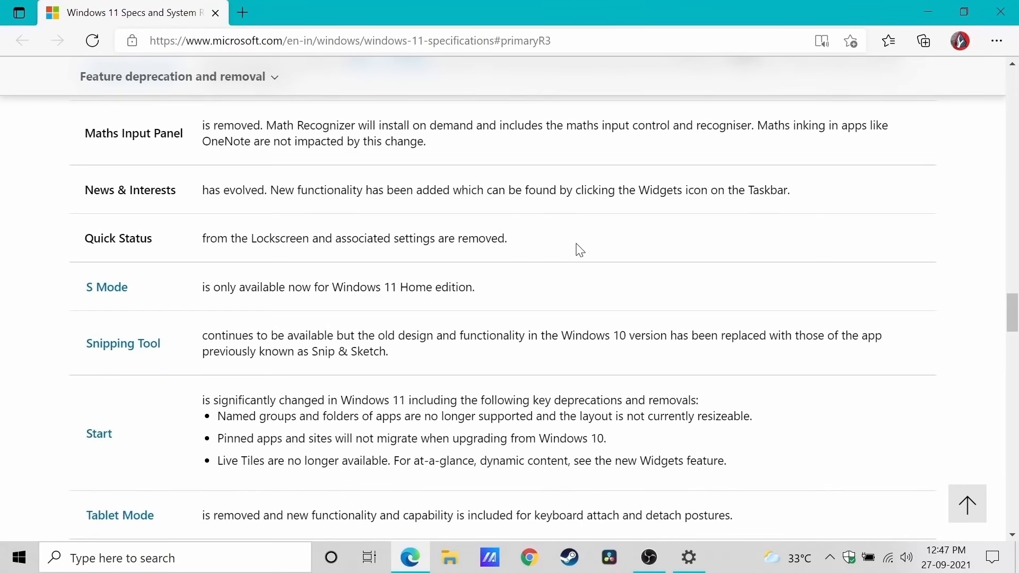
pyautogui.moveTo(599, 315)
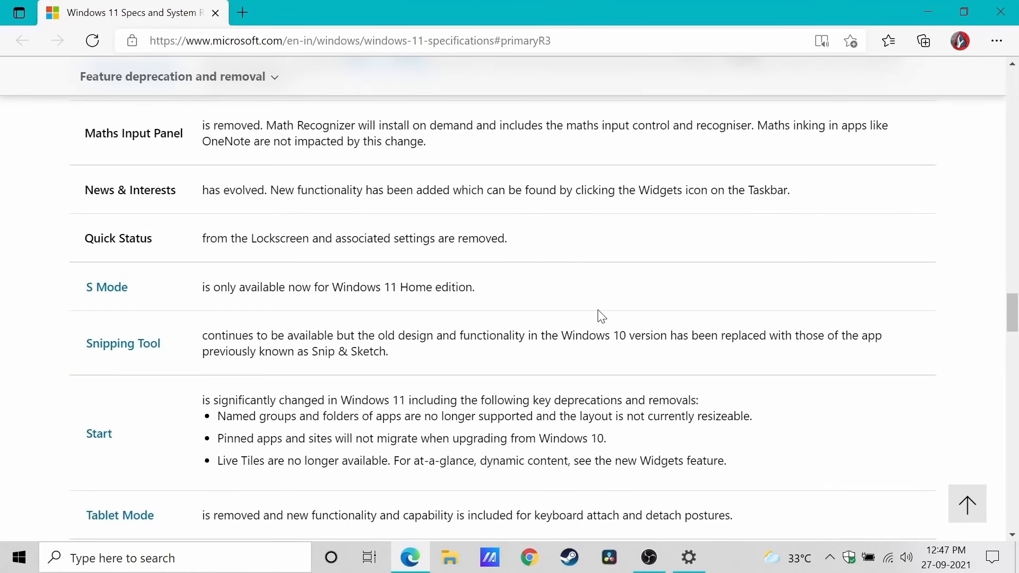
pyautogui.moveTo(134, 296)
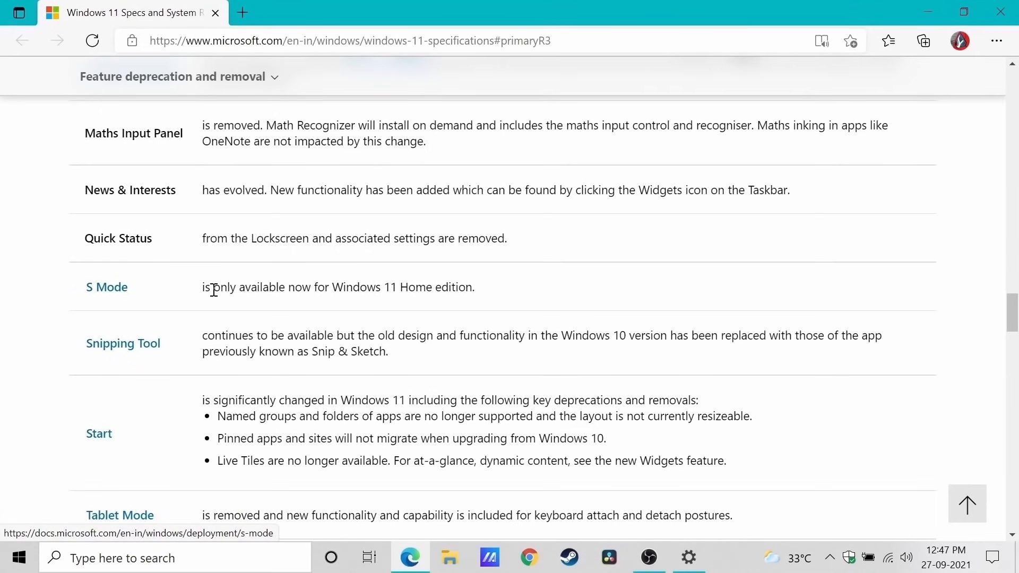
pyautogui.moveTo(393, 304)
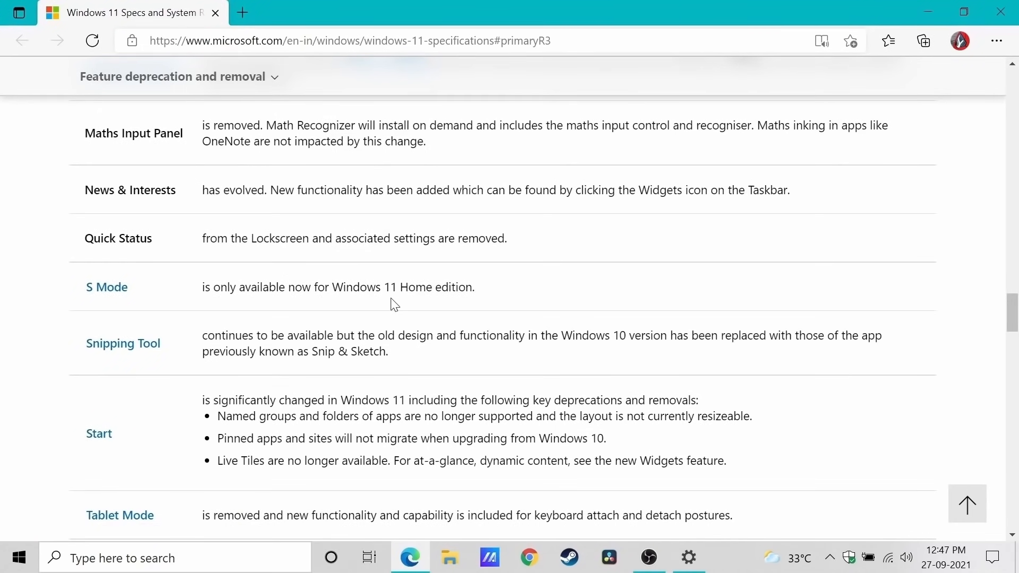
pyautogui.moveTo(188, 348)
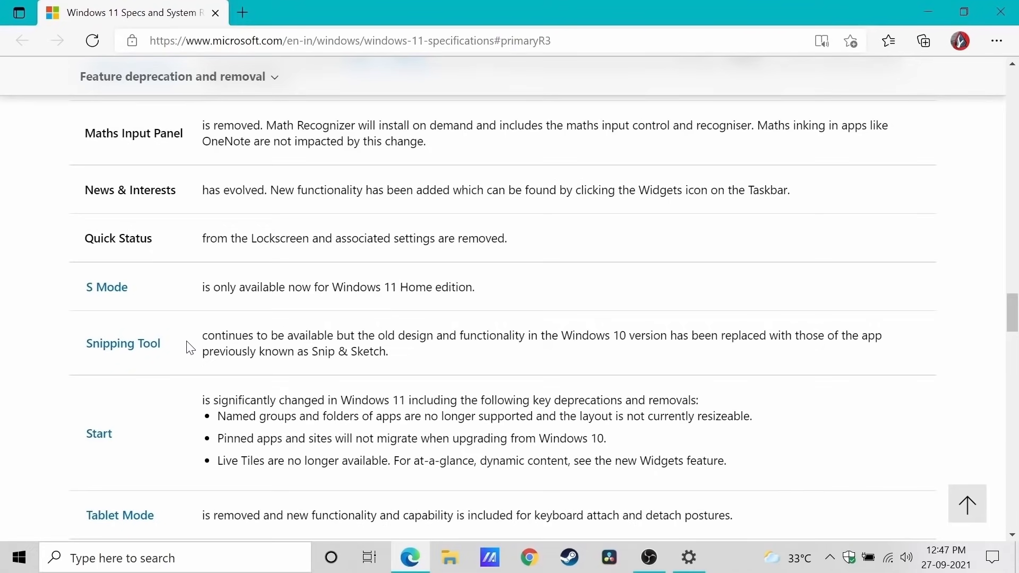
pyautogui.scroll(-3)
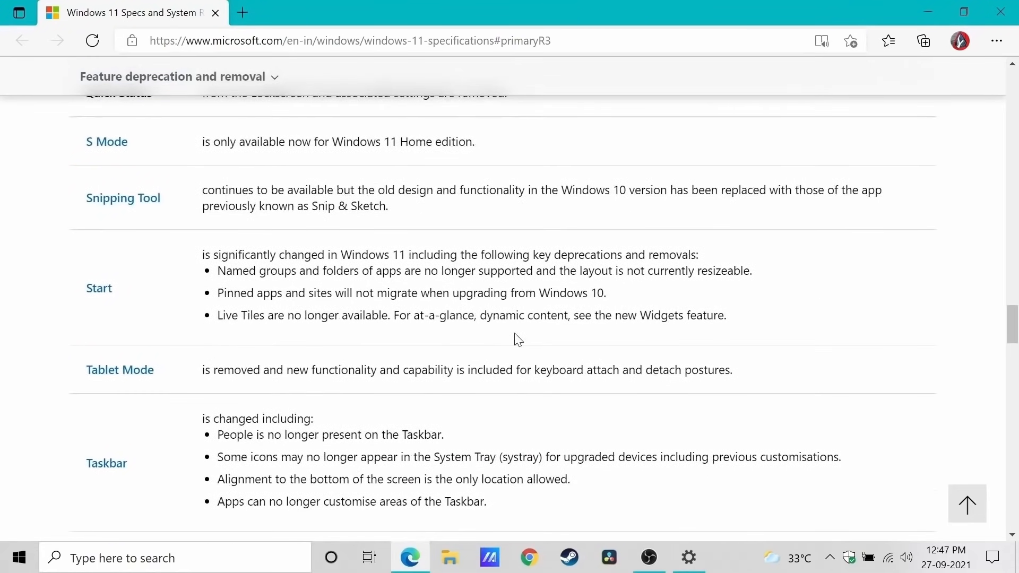
pyautogui.scroll(-3)
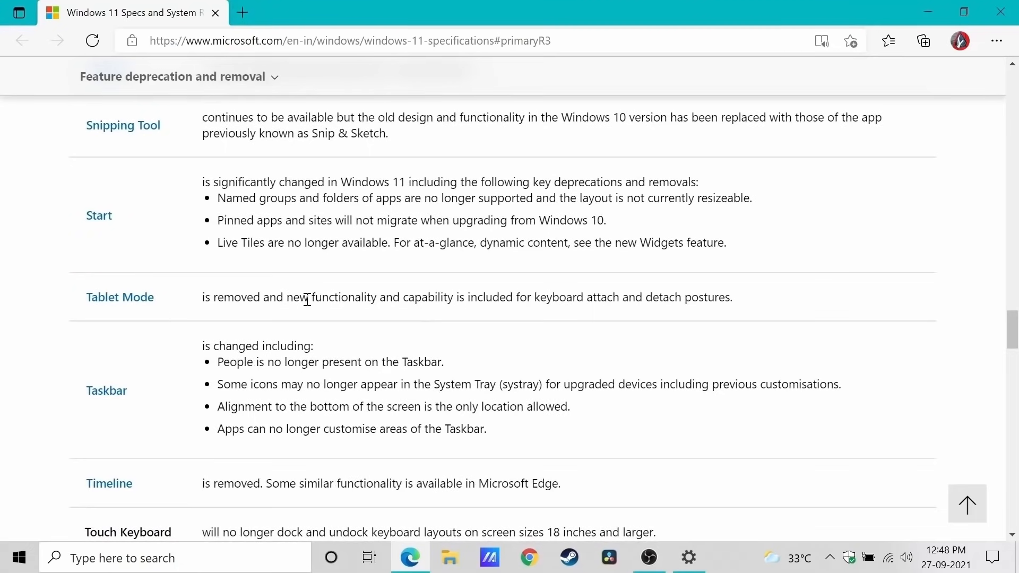
pyautogui.scroll(-3)
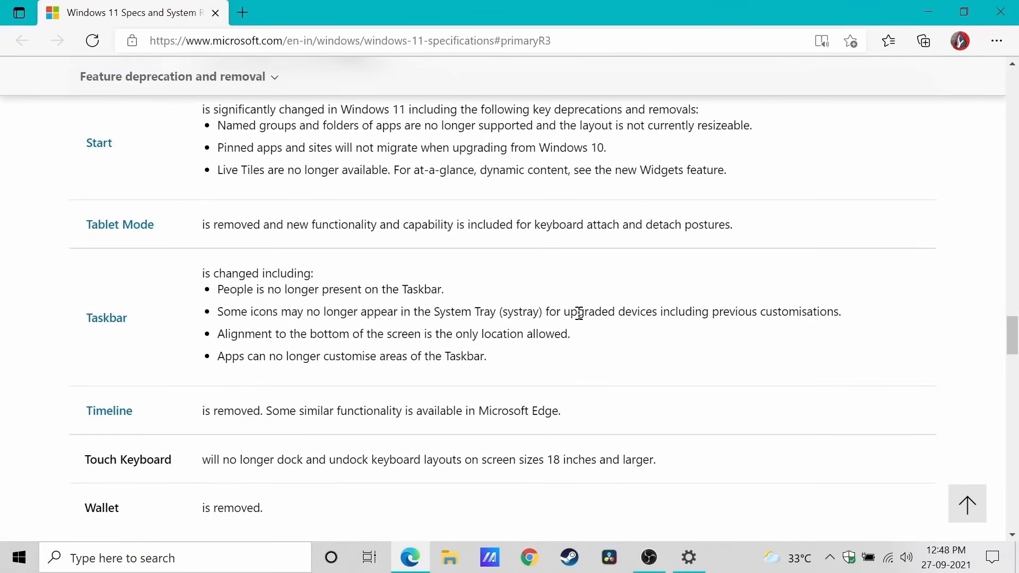
pyautogui.scroll(-3)
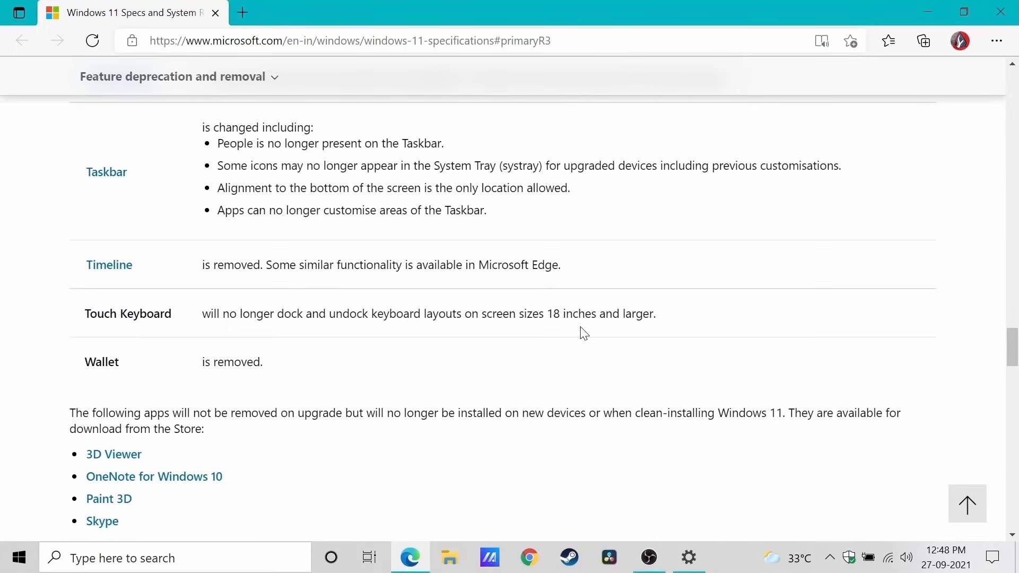
pyautogui.scroll(-3)
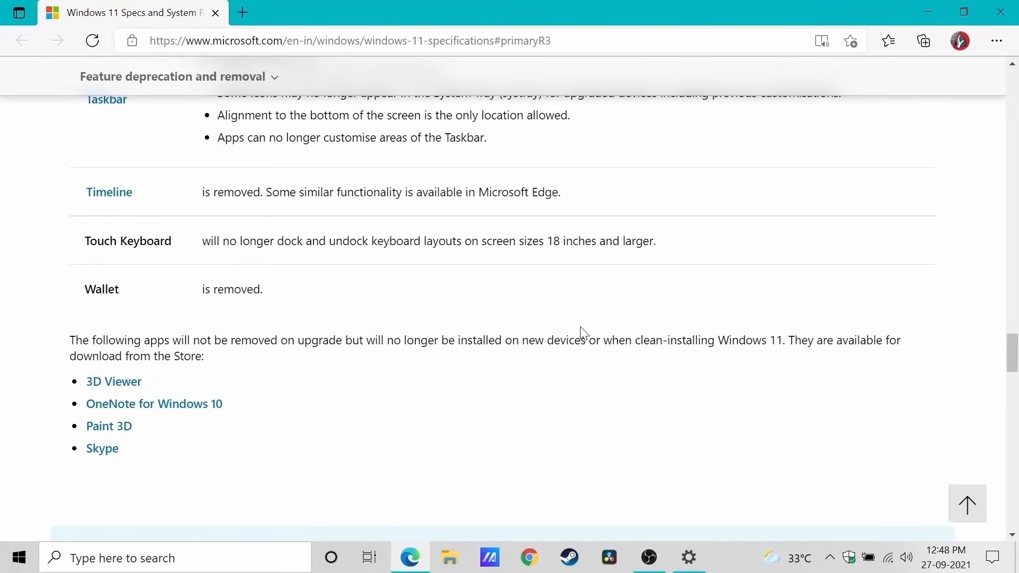
pyautogui.scroll(-3)
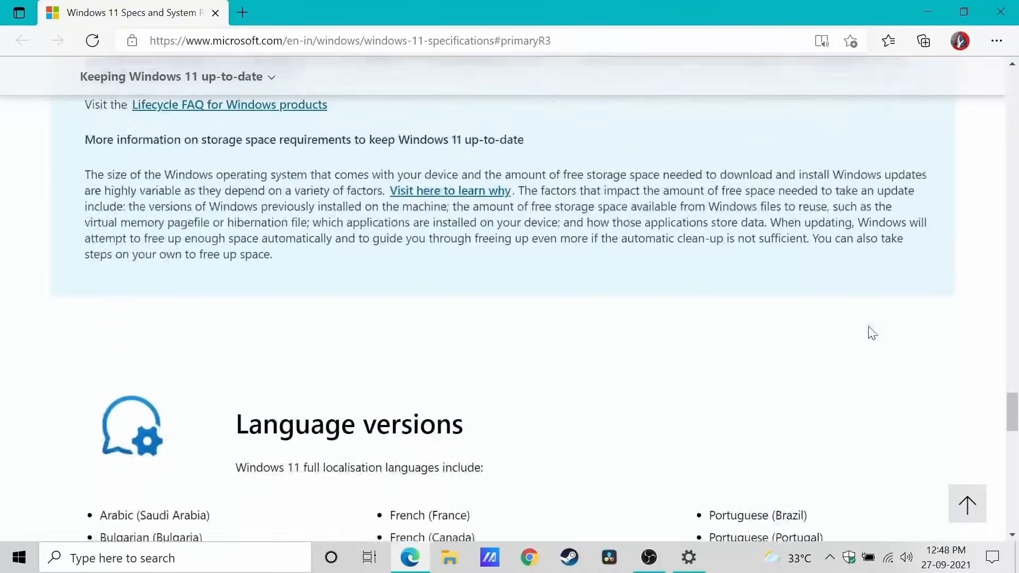
pyautogui.scroll(-3)
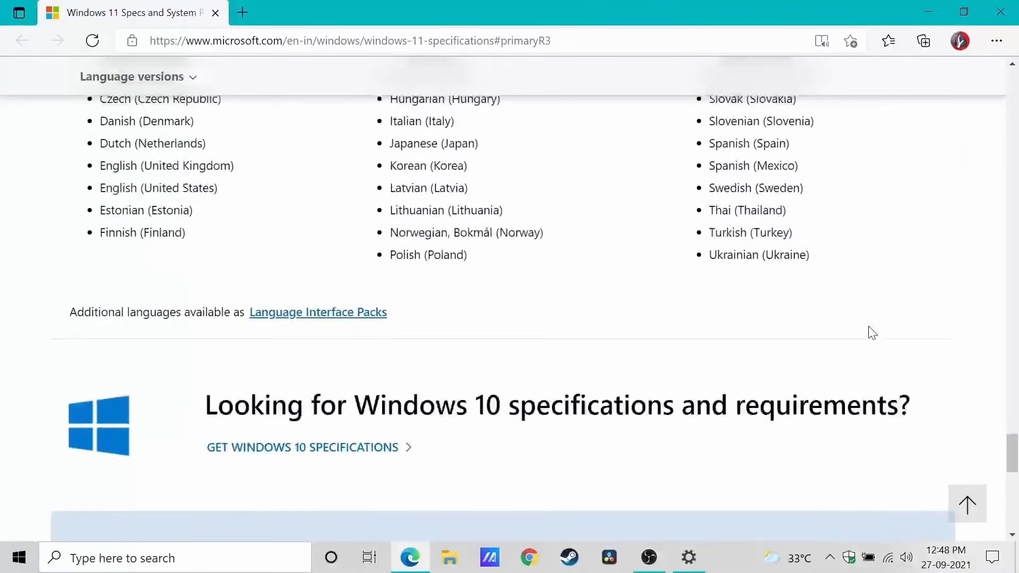
pyautogui.scroll(-3)
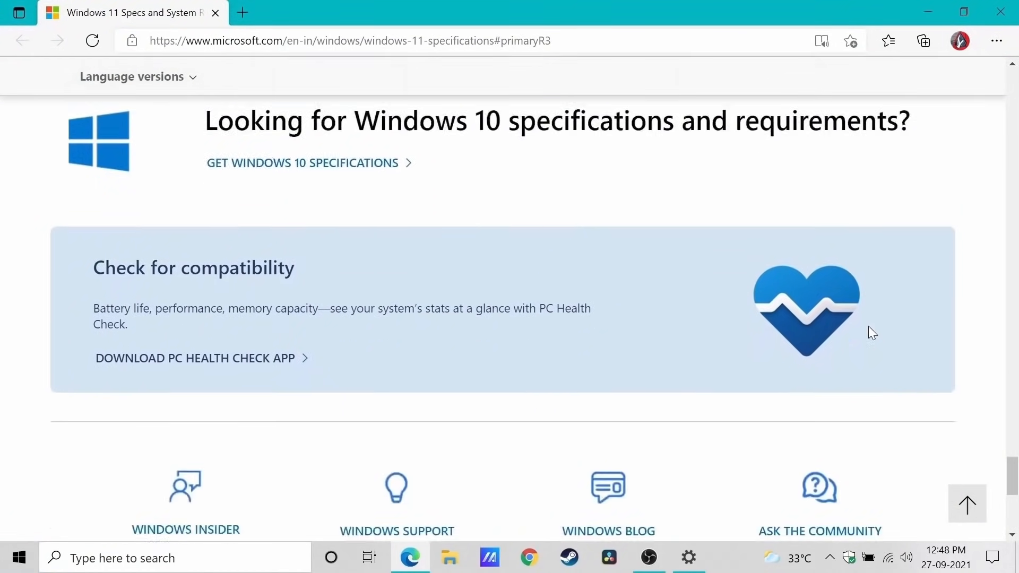
pyautogui.scroll(-3)
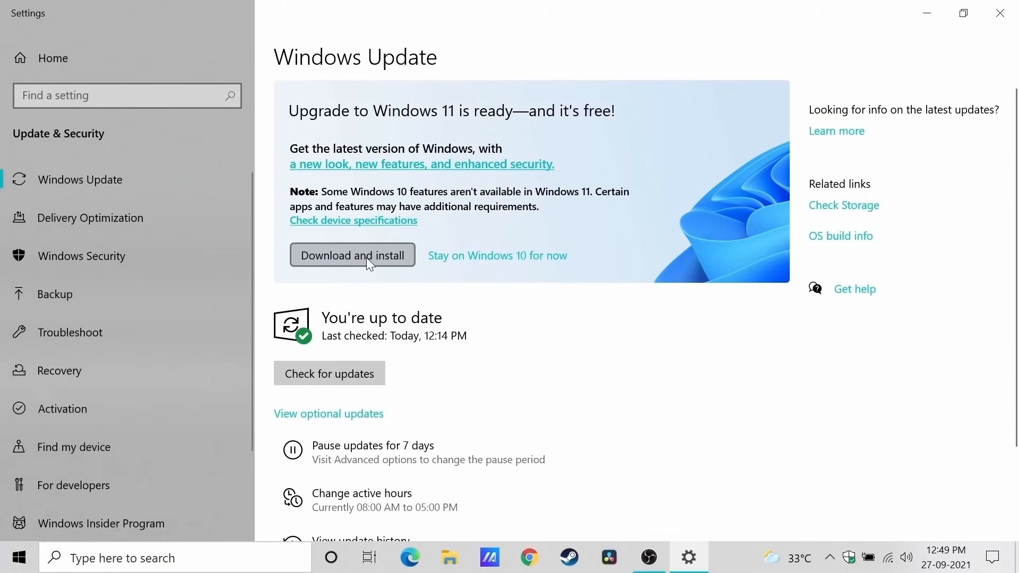
# Start Download and install for Windows 11 and read through the Software License Terms.
pyautogui.click(352, 255)
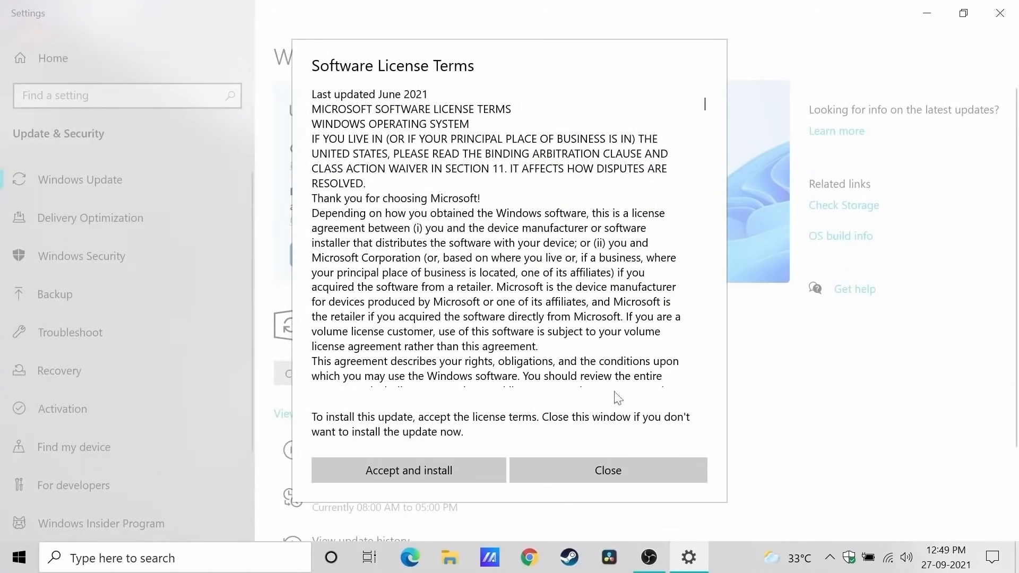
pyautogui.scroll(-3)
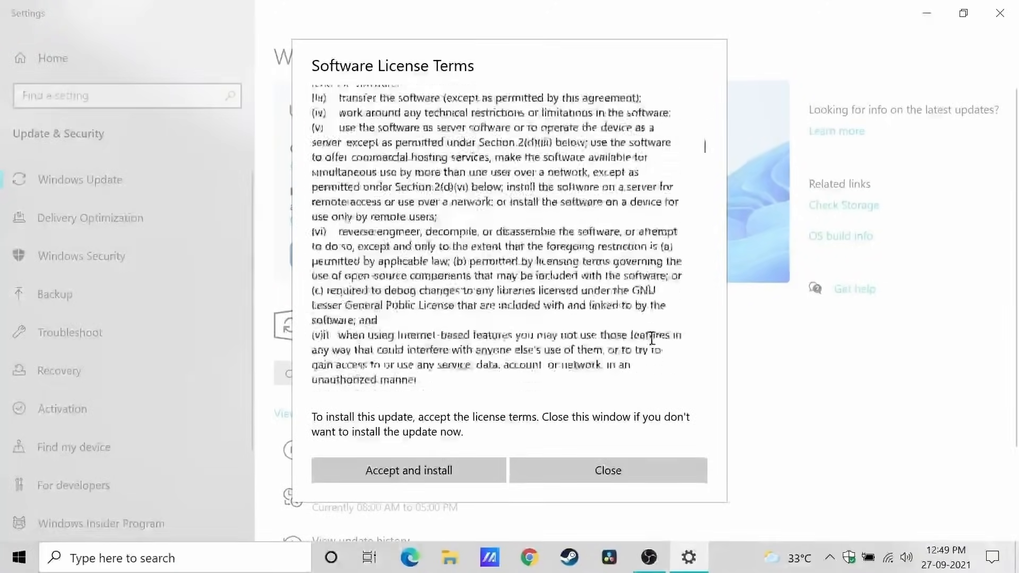
pyautogui.scroll(-3)
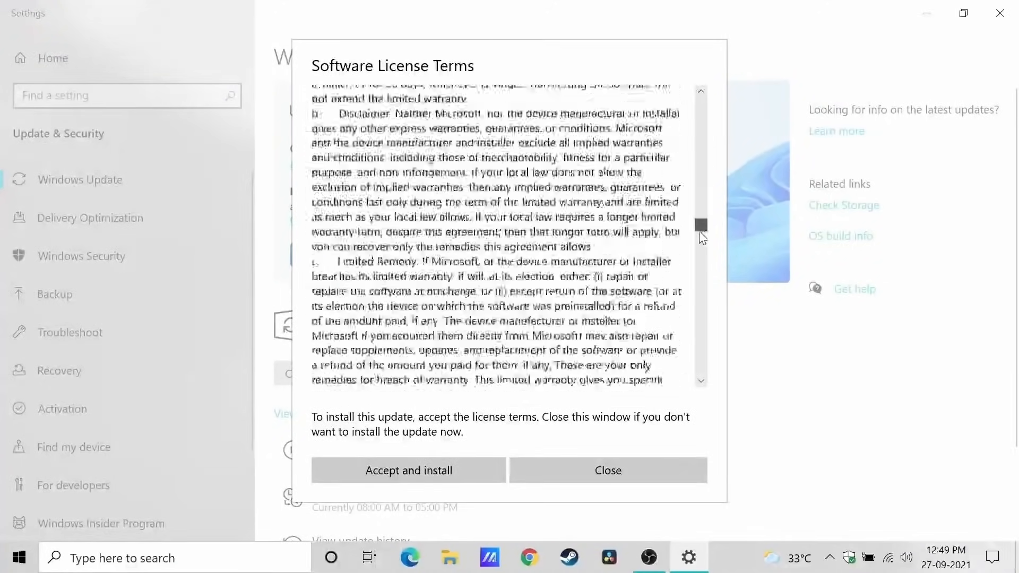
pyautogui.scroll(-3)
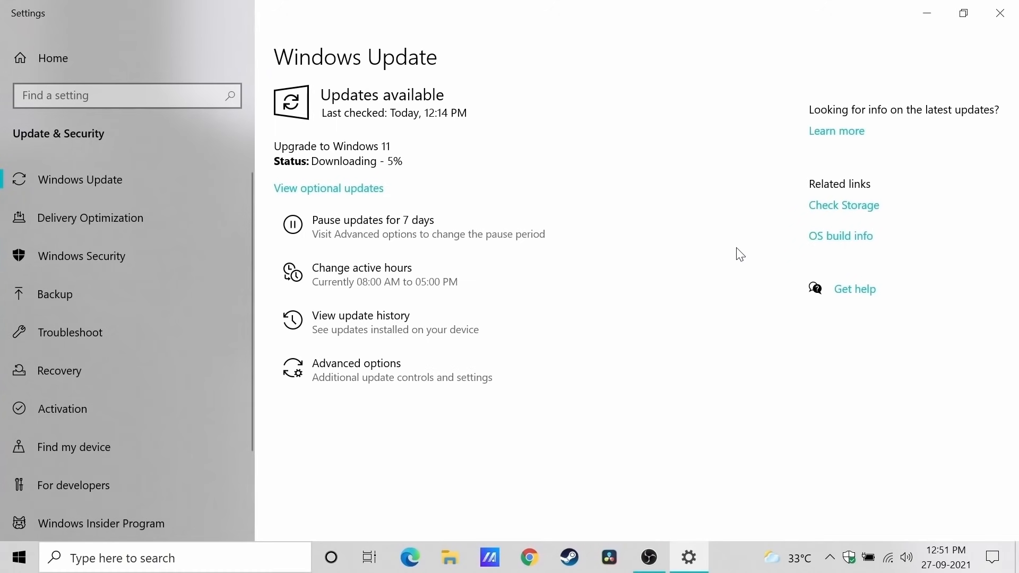
pyautogui.moveTo(981, 421)
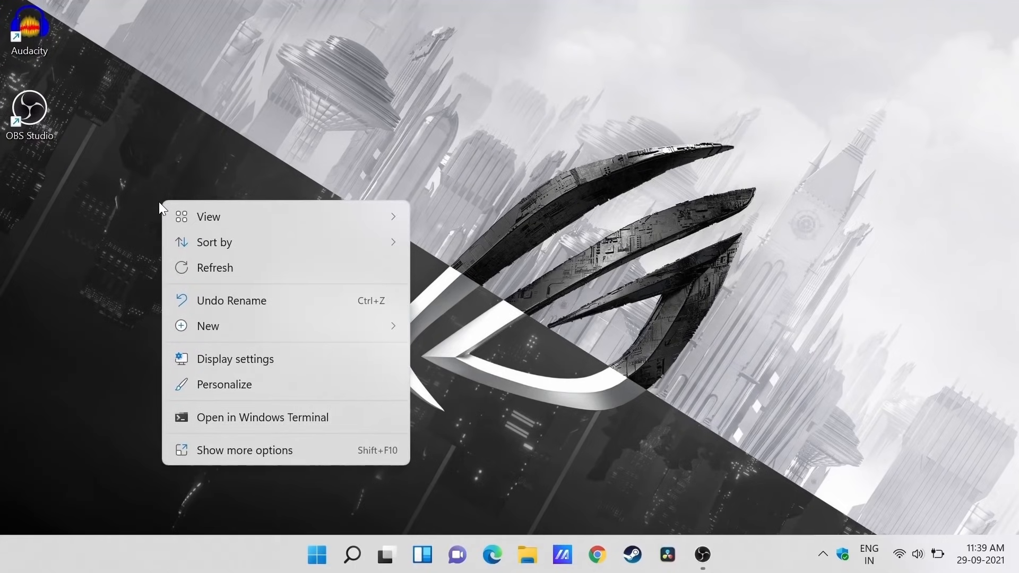
pyautogui.moveTo(254, 440)
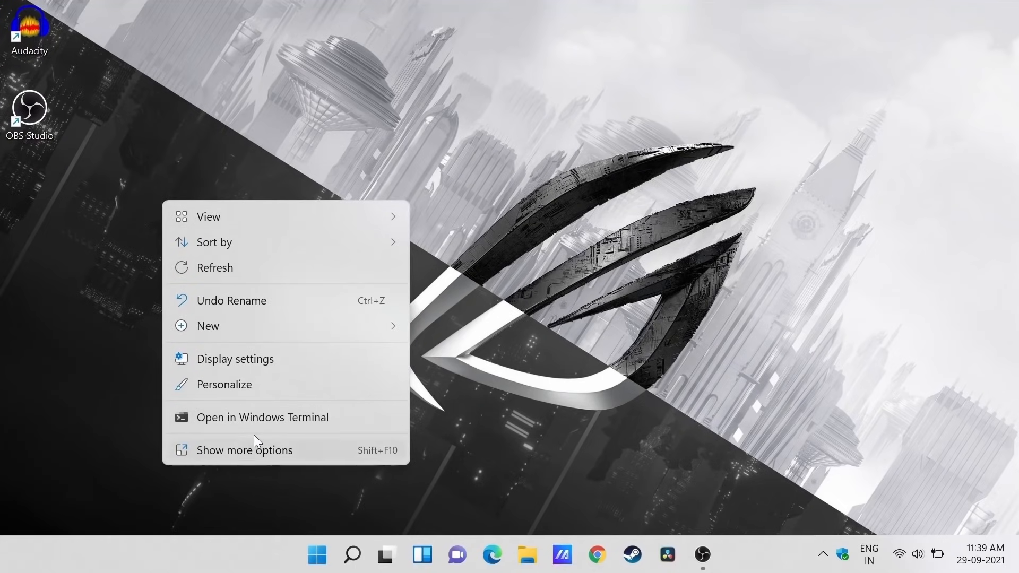
# Close the desktop context menu and open File Explorer on This PC.
pyautogui.click(645, 325)
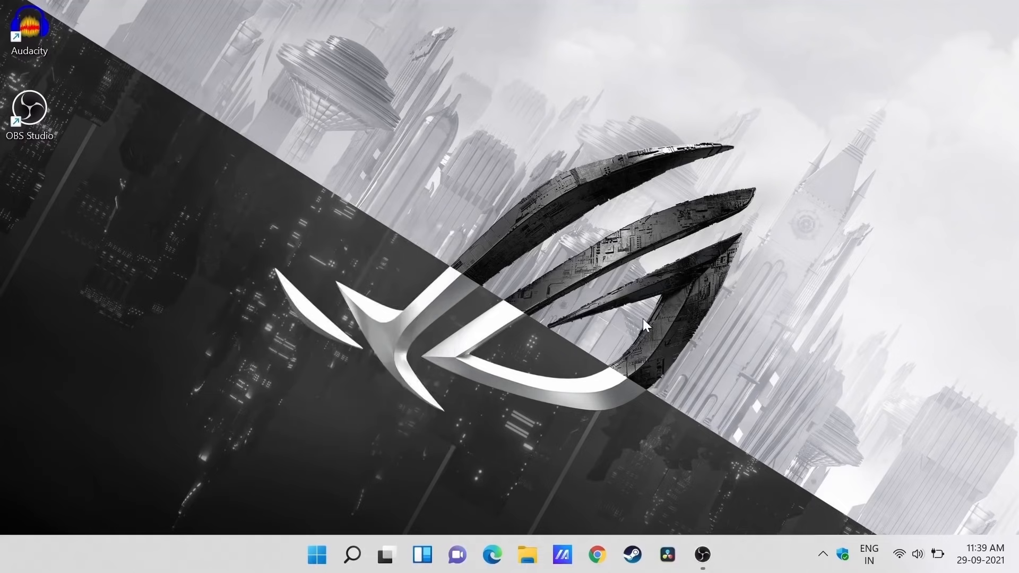
pyautogui.click(526, 556)
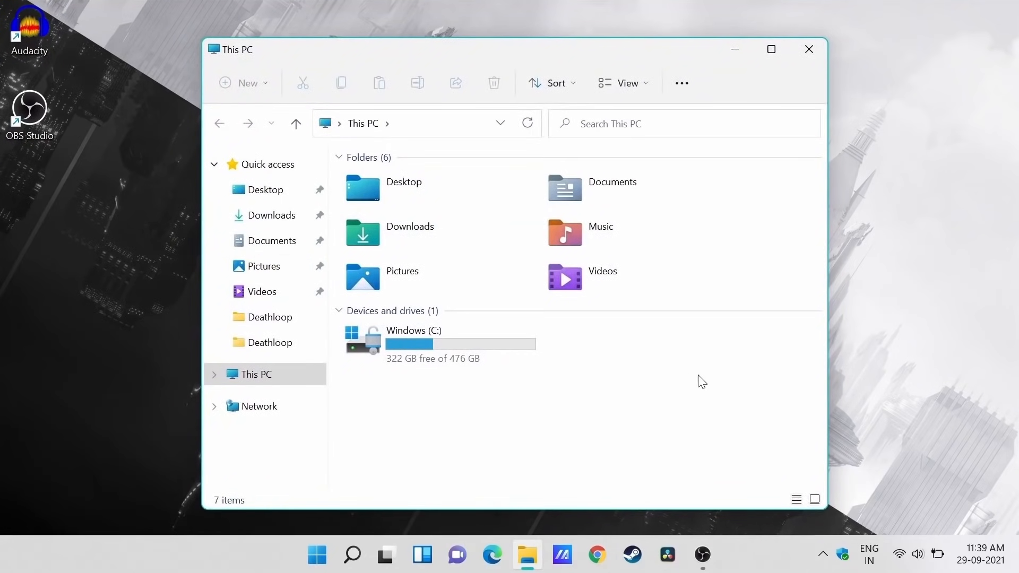
# Open Windows (C:), inspect the Windows.old folder's menu, then close File Explorer.
pyautogui.doubleClick(413, 338)
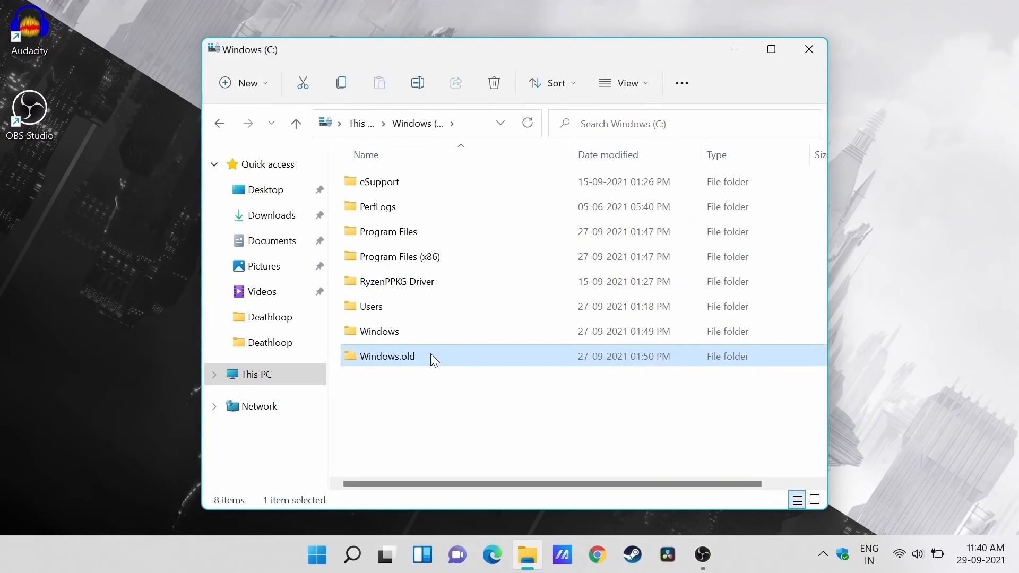
pyautogui.rightClick(387, 356)
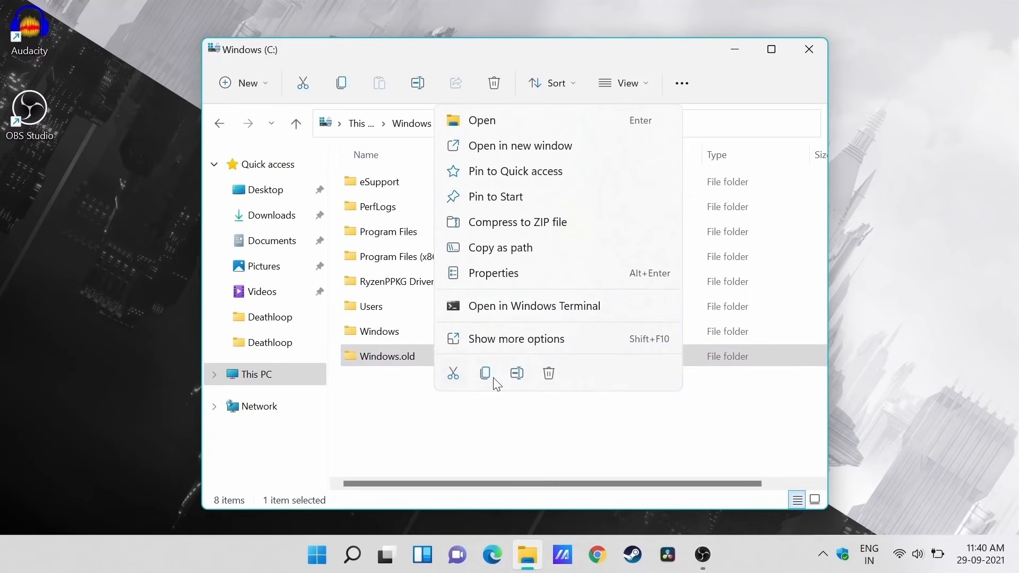
pyautogui.click(541, 442)
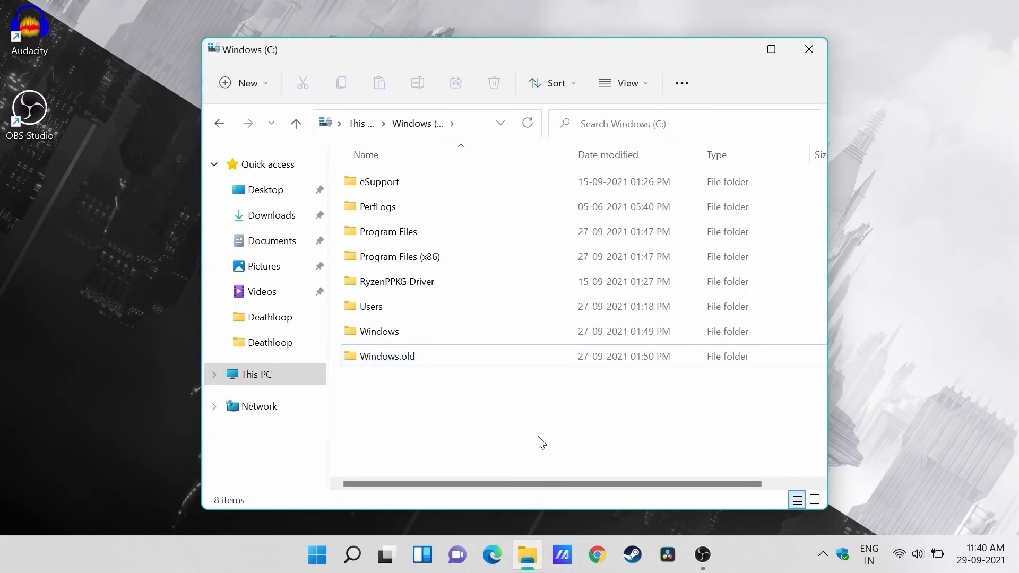
pyautogui.click(387, 356)
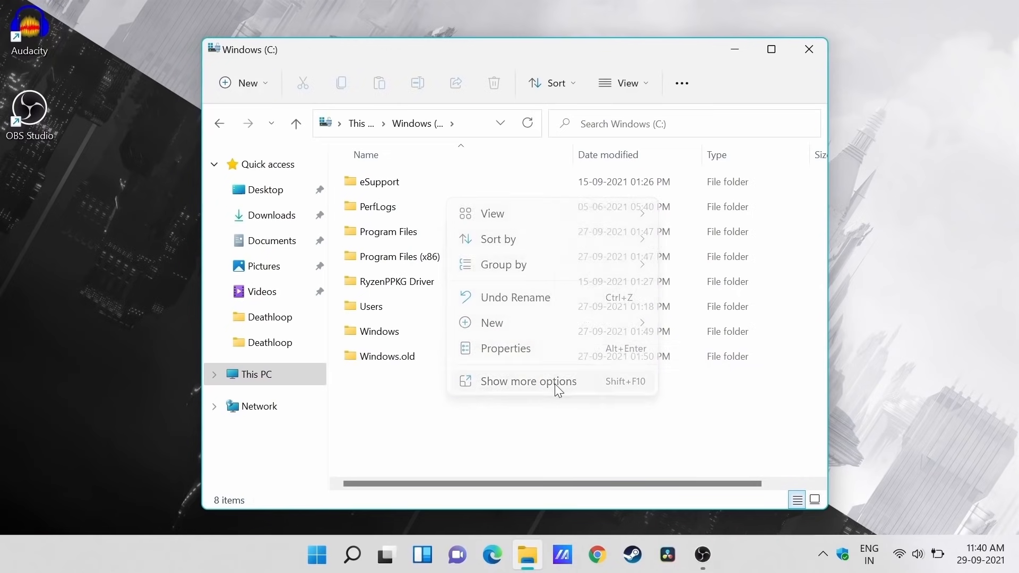
pyautogui.moveTo(810, 49)
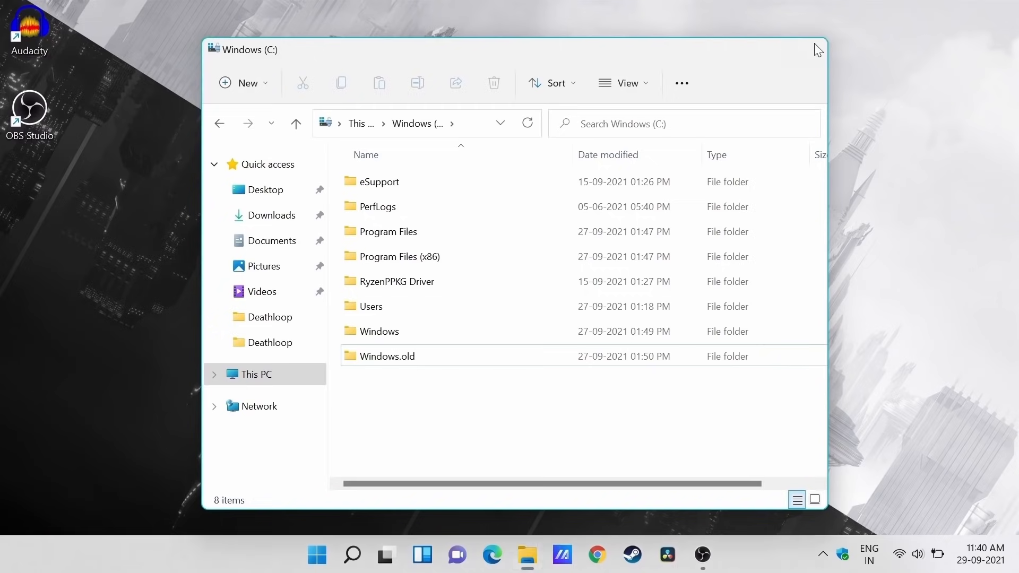
pyautogui.click(316, 555)
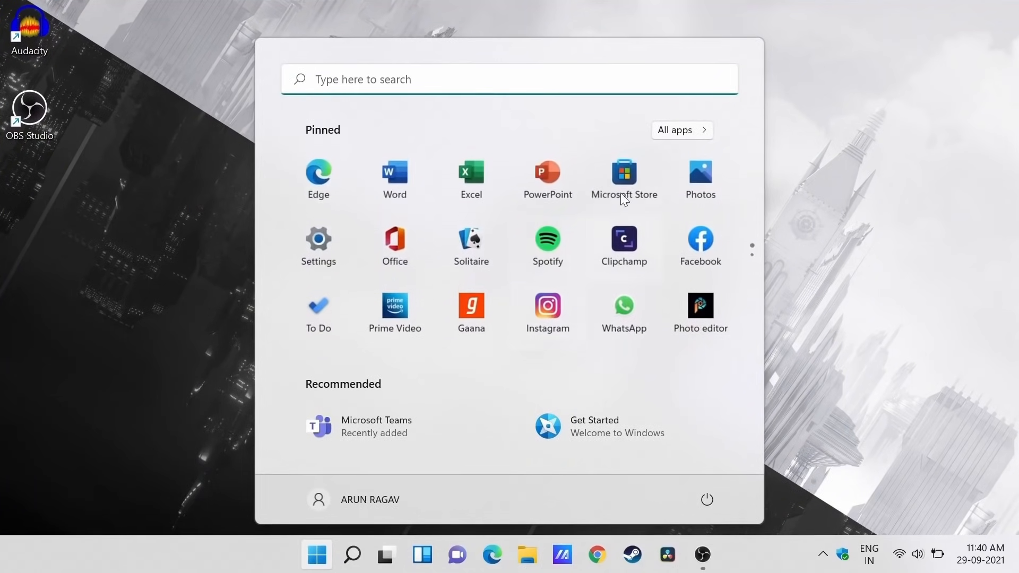
pyautogui.click(680, 130)
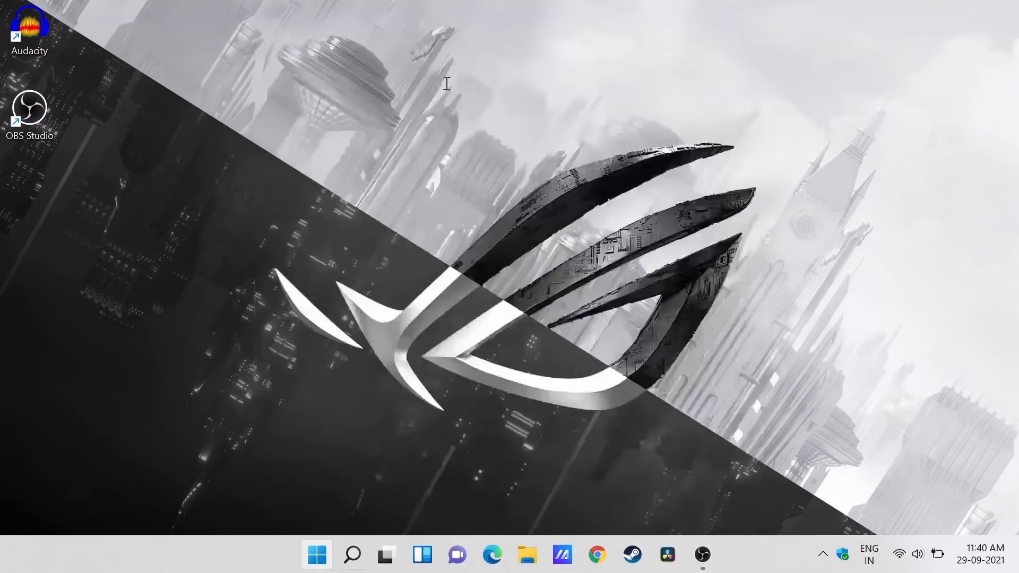
pyautogui.write('steam')
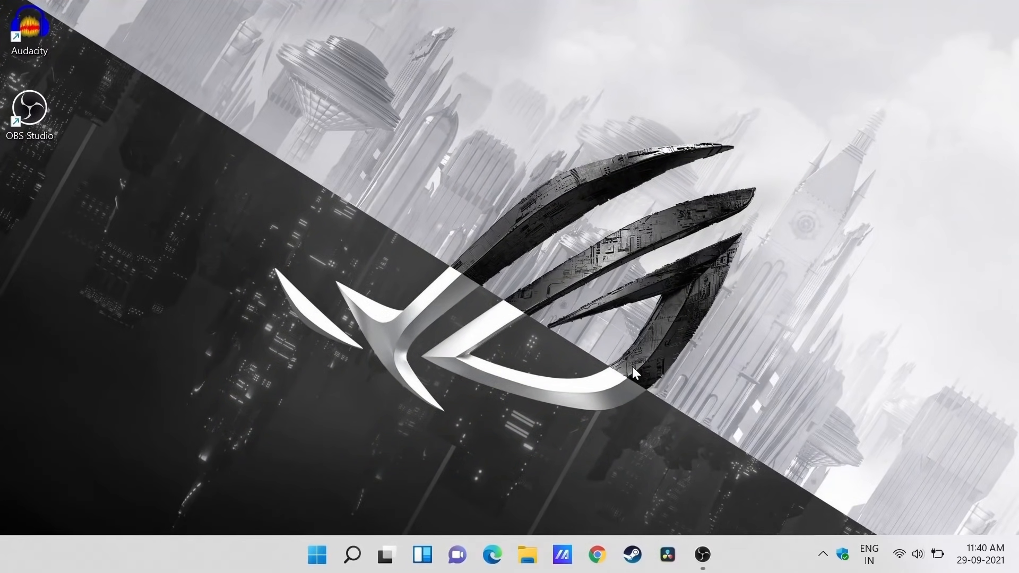
pyautogui.write('winver')
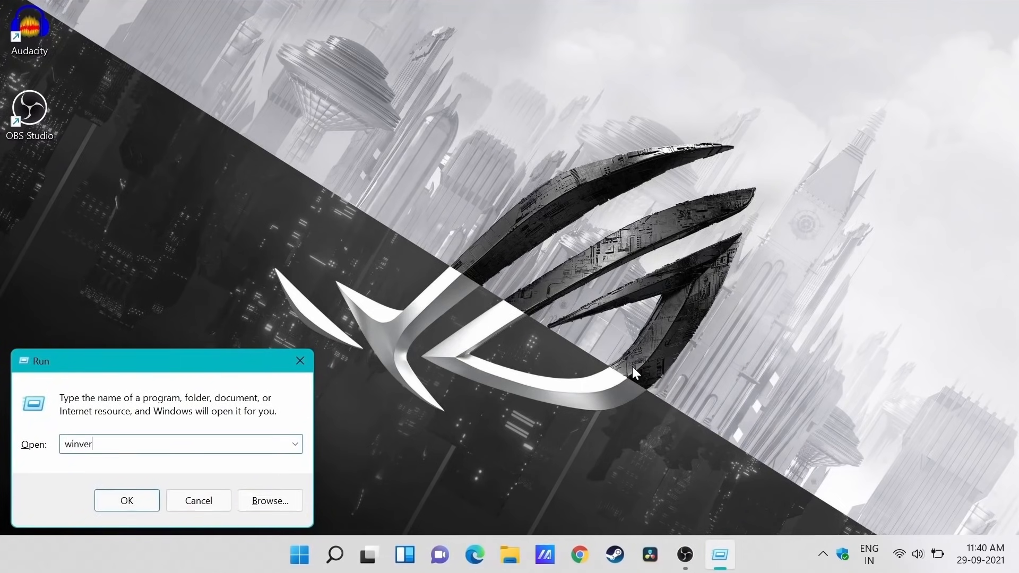
pyautogui.click(126, 500)
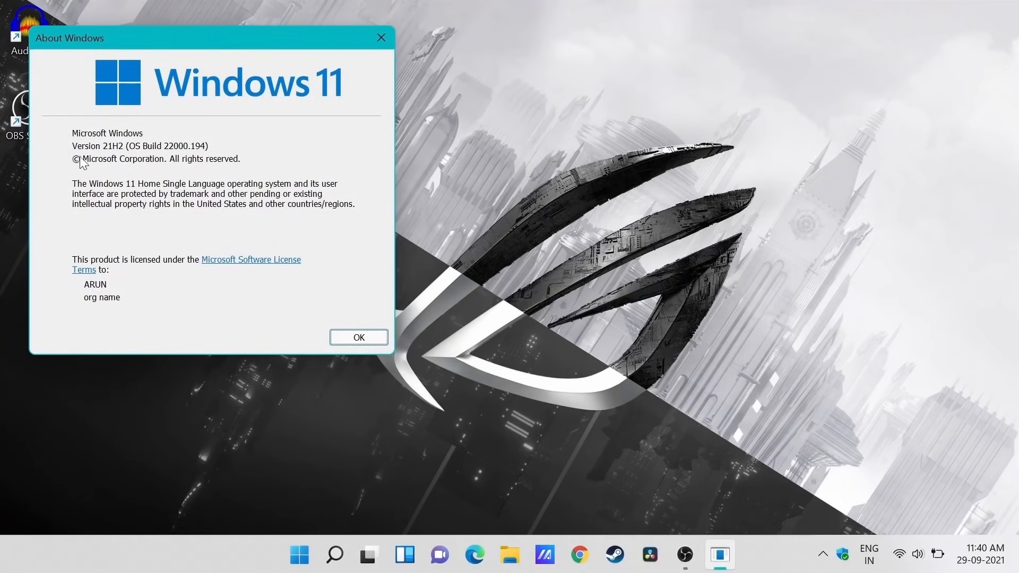
pyautogui.moveTo(167, 191)
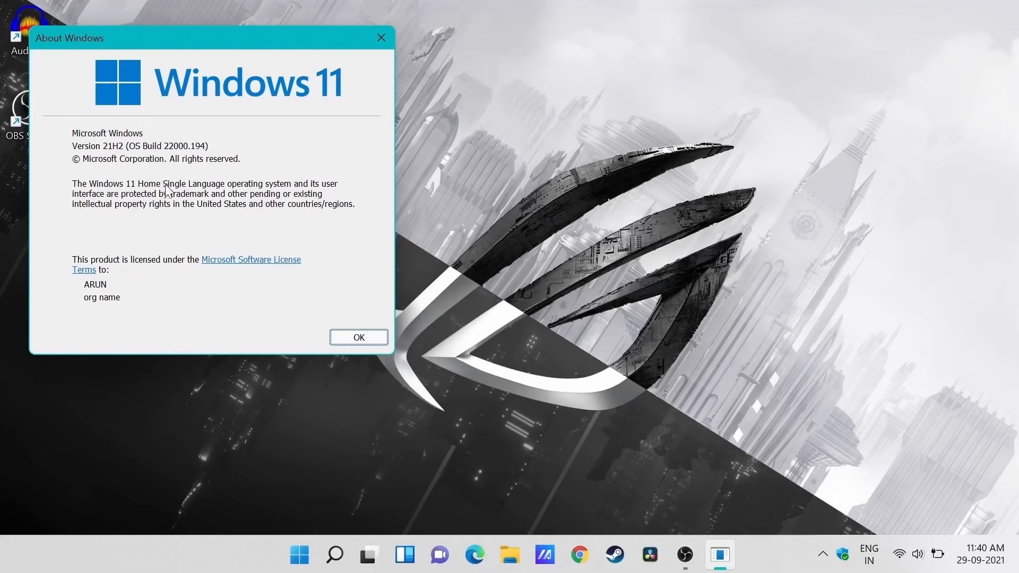
pyautogui.moveTo(356, 235)
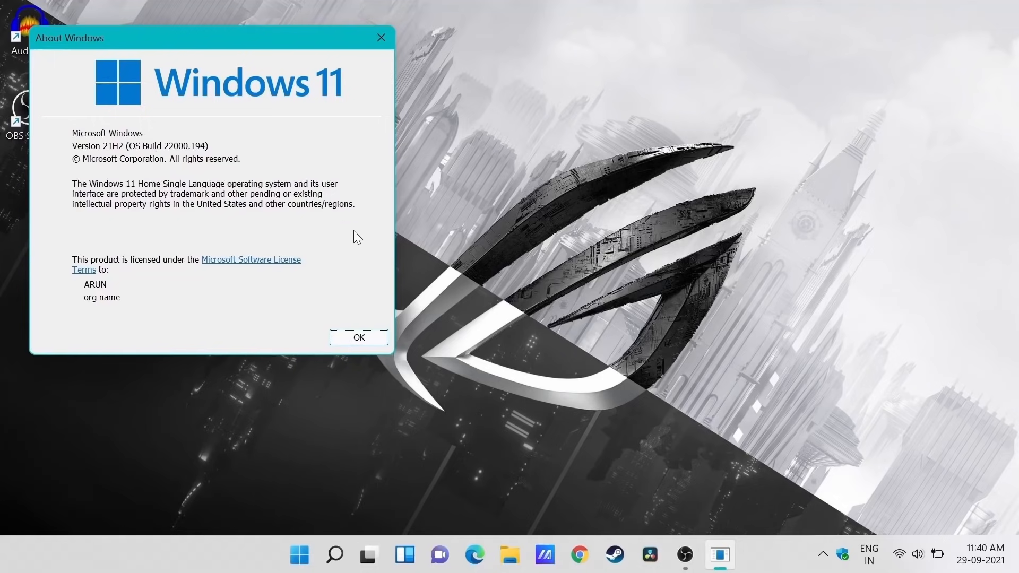
pyautogui.click(359, 338)
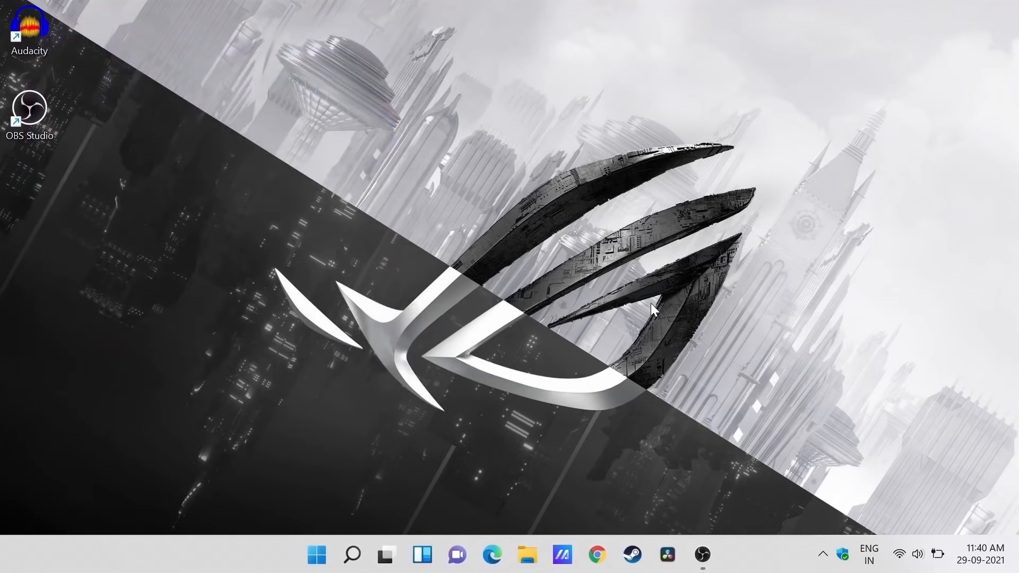
# Rerun msinfo32 to confirm Windows 11 build 22000, close it, and show the taskbar calendar.
pyautogui.press('Win+r')
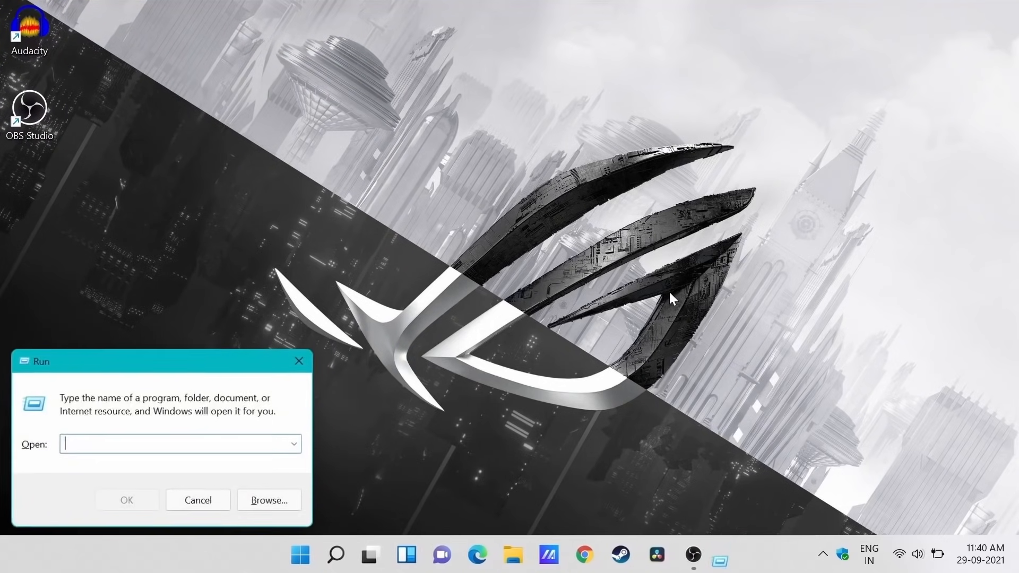
pyautogui.write('msinf')
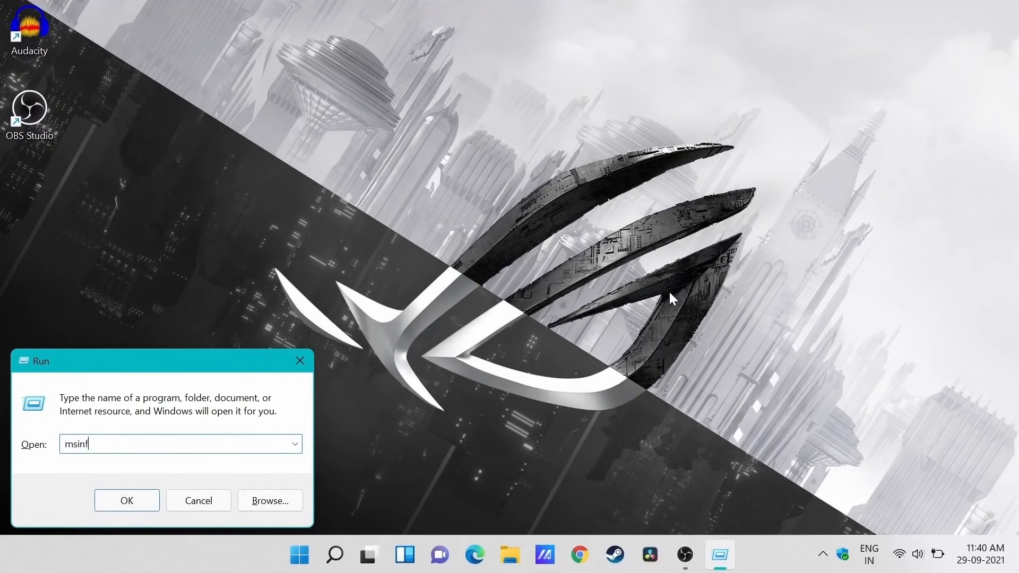
pyautogui.click(126, 500)
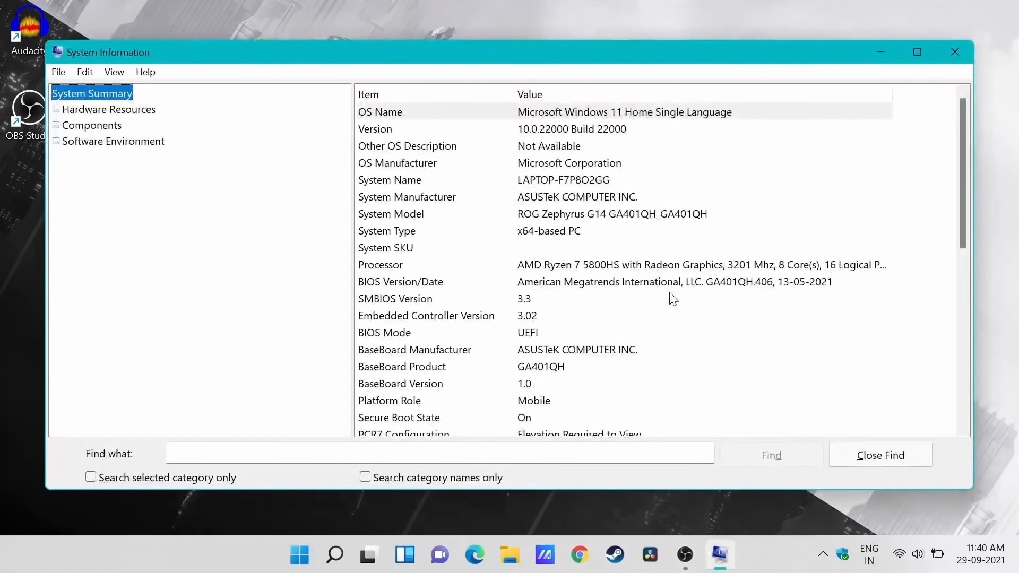
pyautogui.click(571, 129)
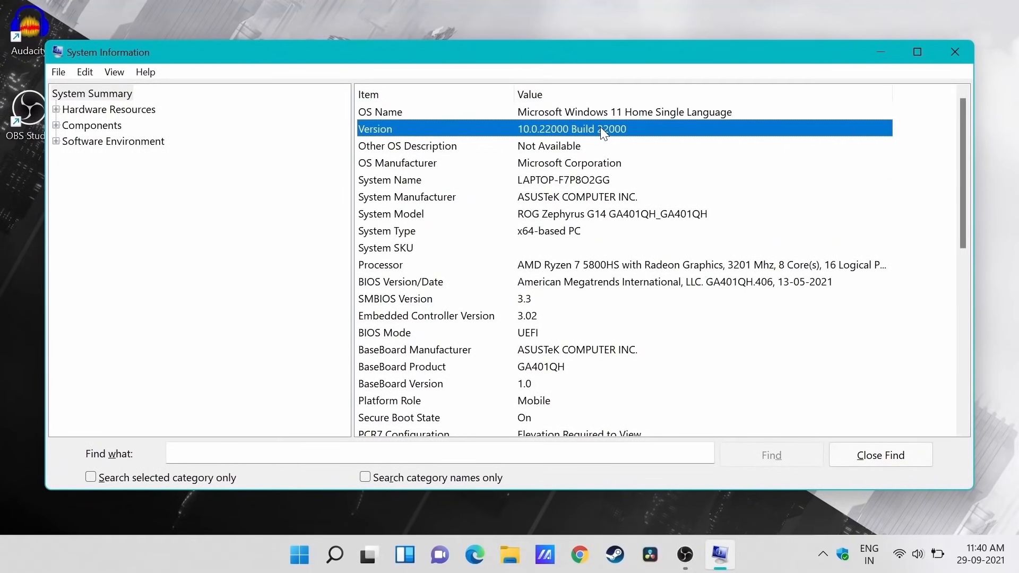
pyautogui.moveTo(676, 253)
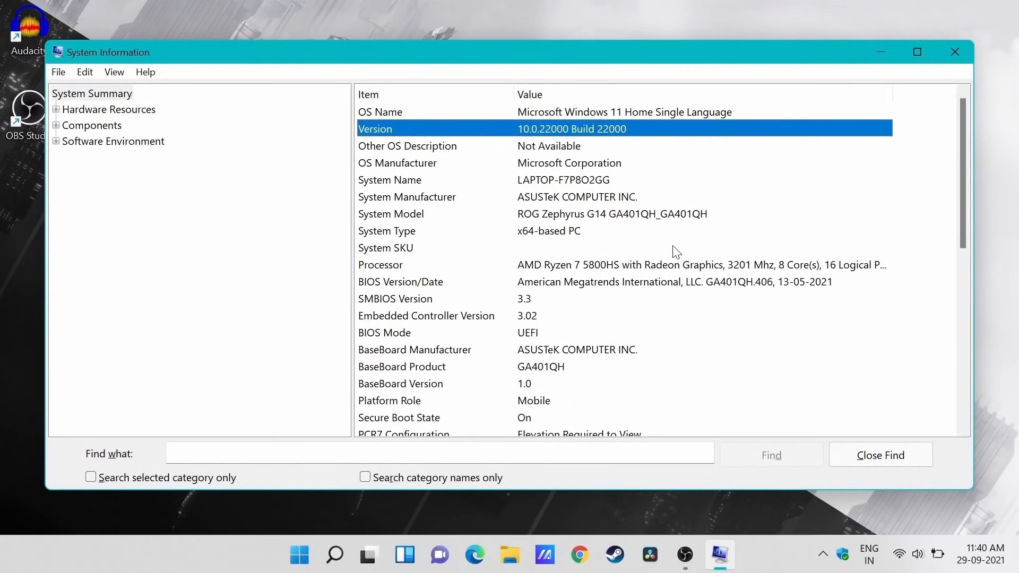
pyautogui.moveTo(954, 52)
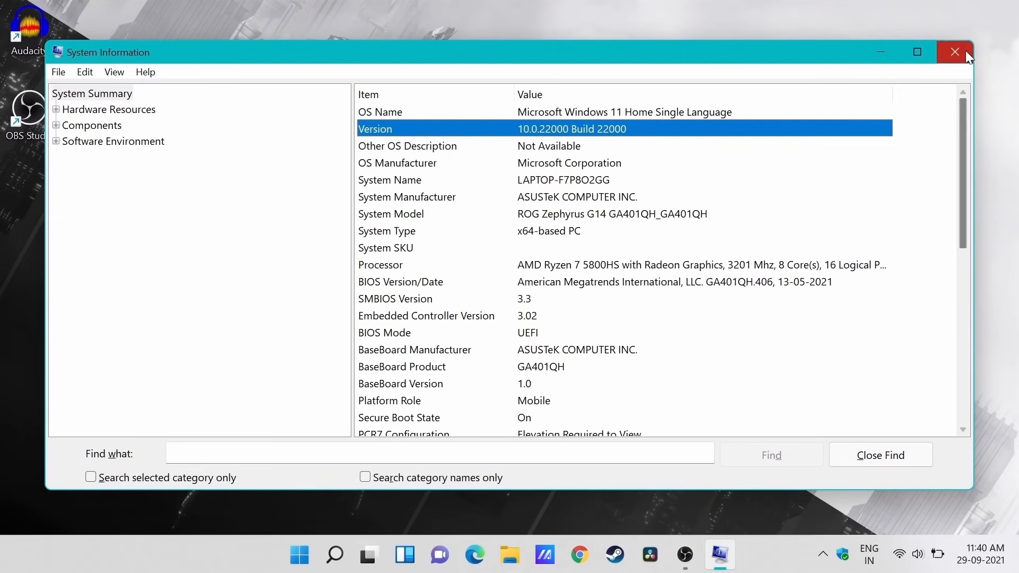
pyautogui.click(954, 51)
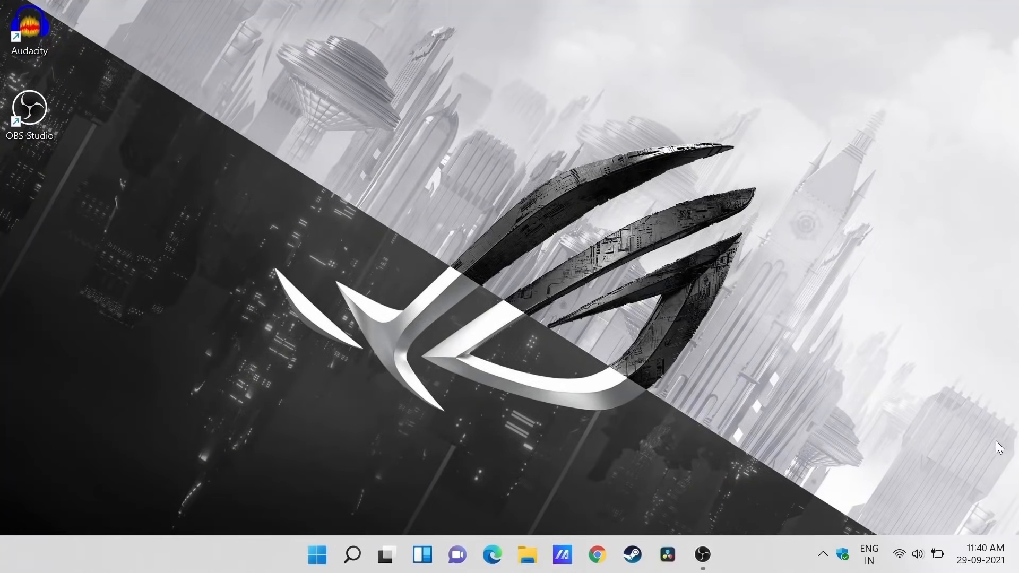
pyautogui.click(979, 558)
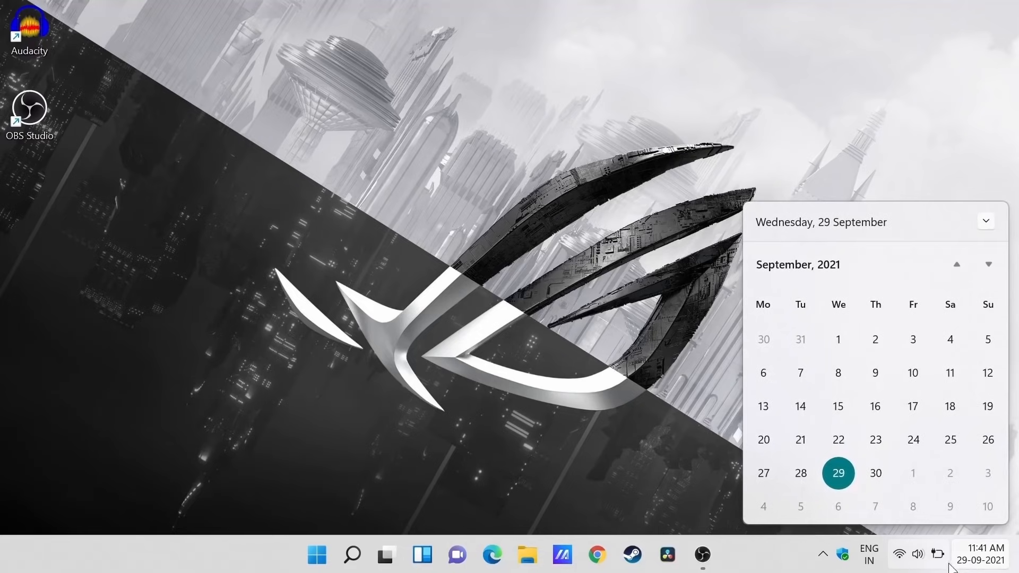